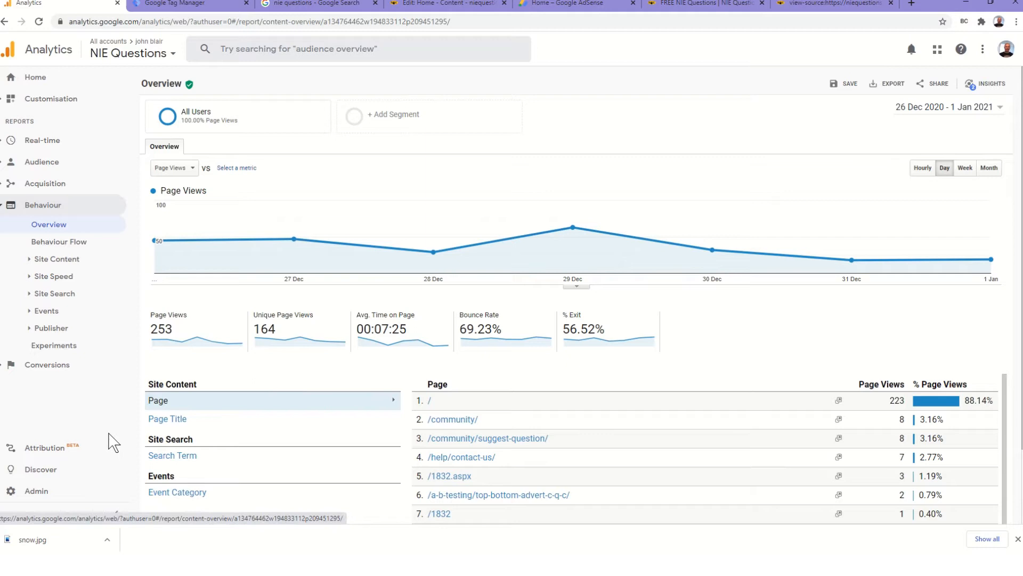
mouse_move(123, 414)
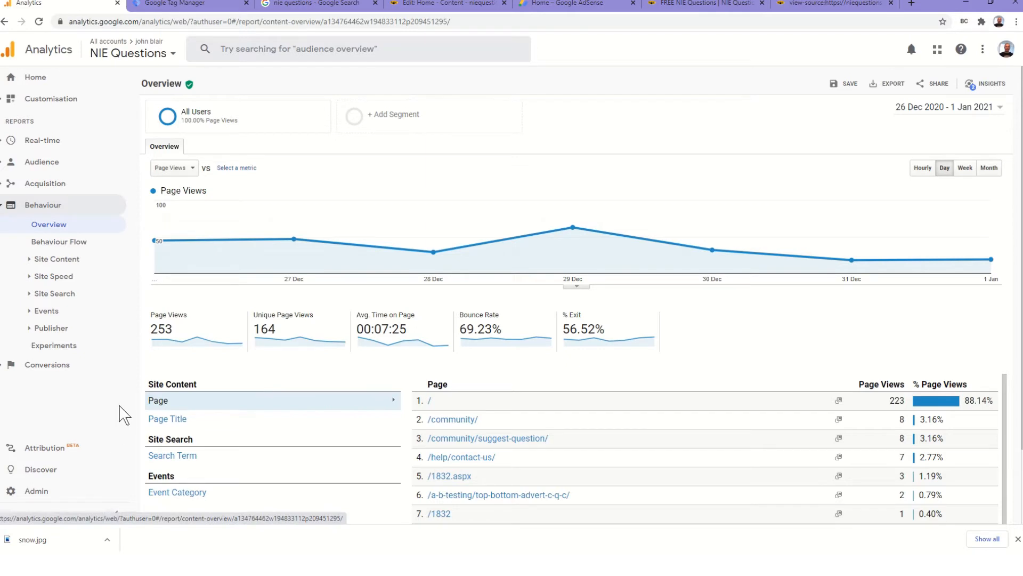
Review the Tag Manager tags and analytics report, then show Google results for 'nie questions'.
click(186, 3)
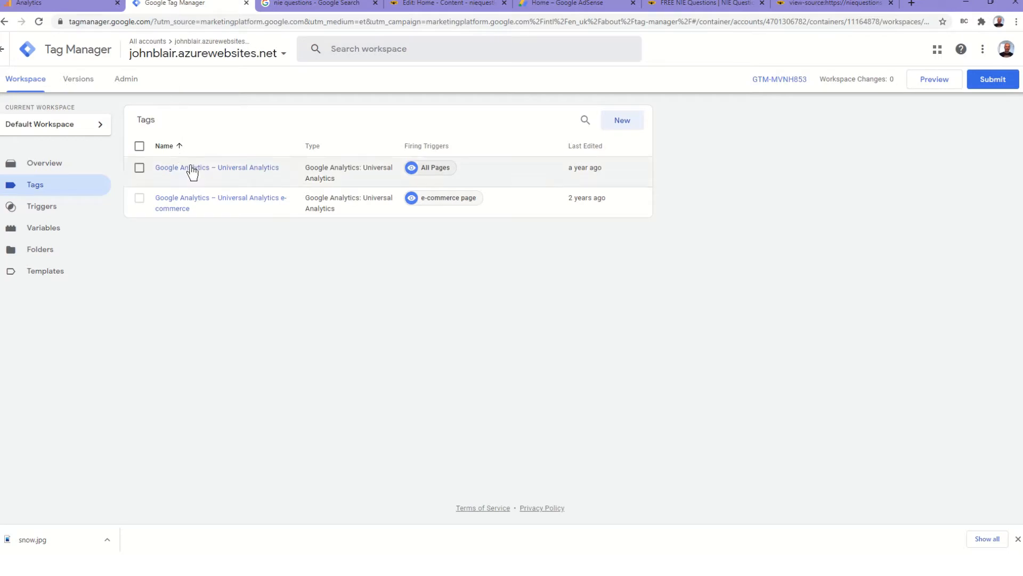
mouse_move(217, 179)
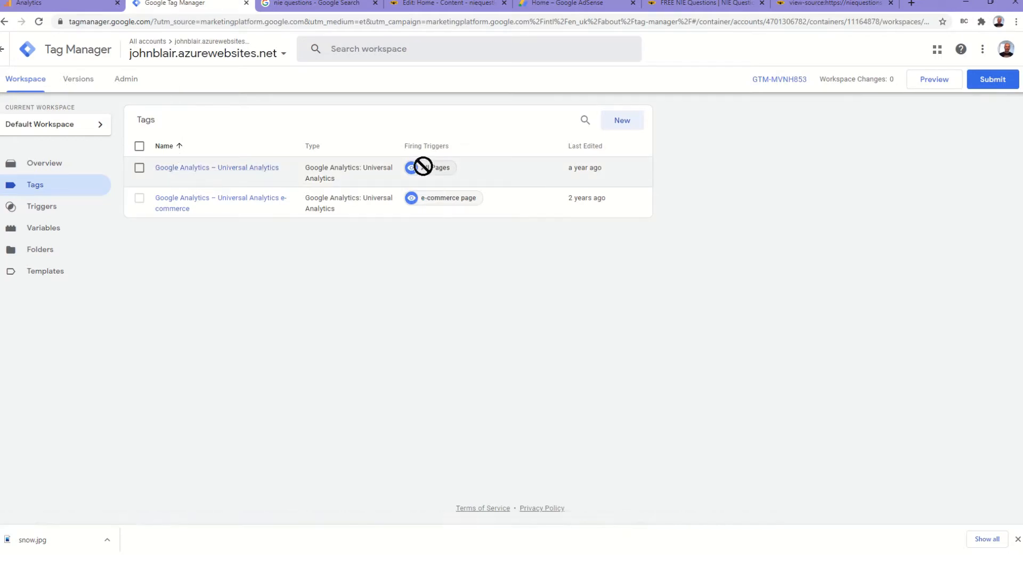
click(59, 3)
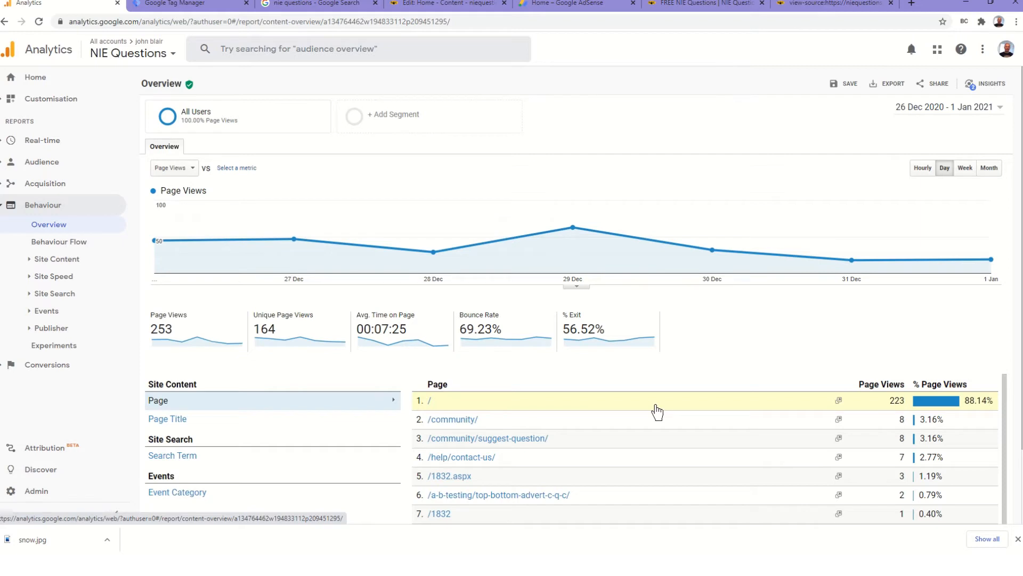
mouse_move(654, 411)
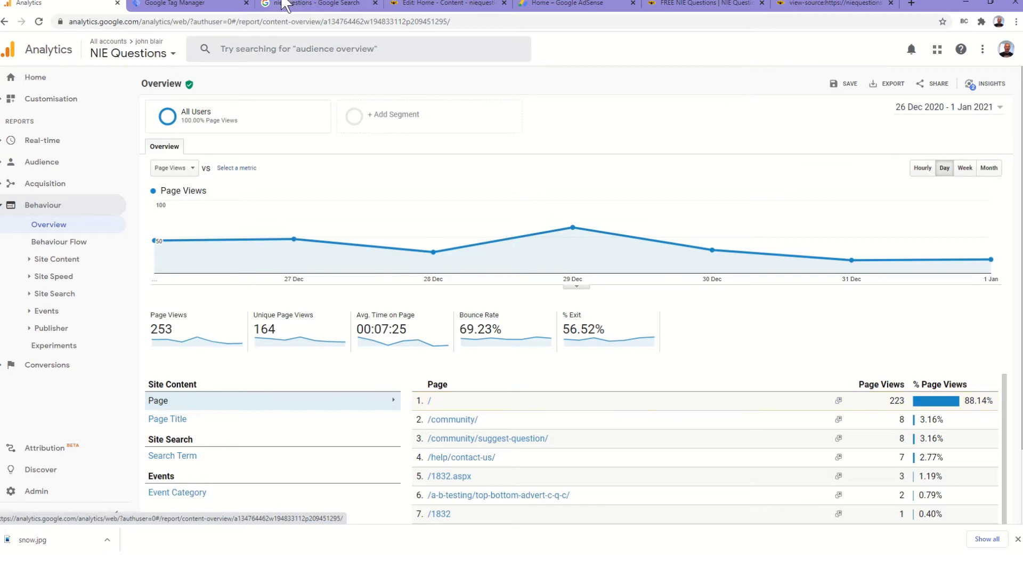
click(313, 3)
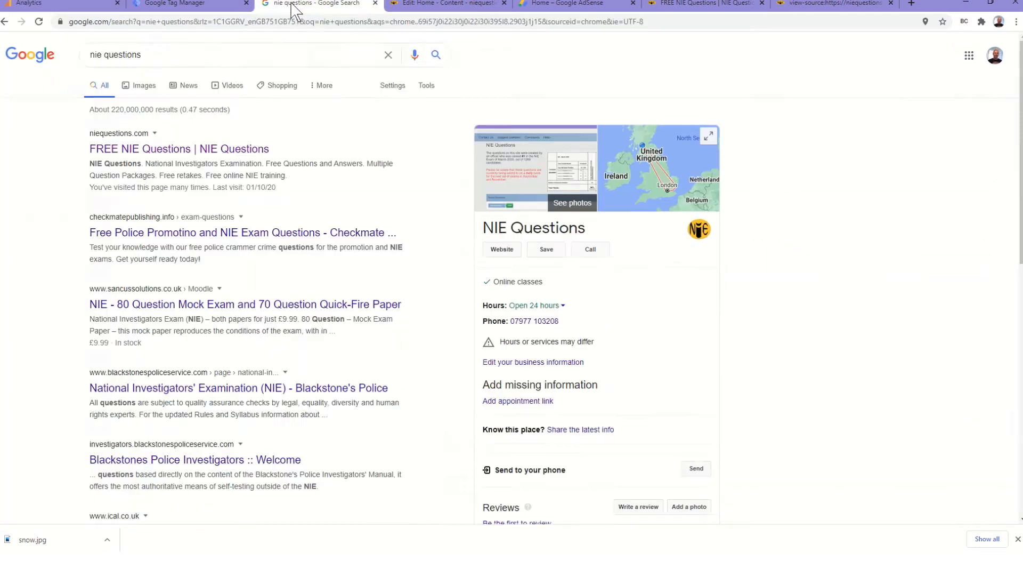
mouse_move(9, 134)
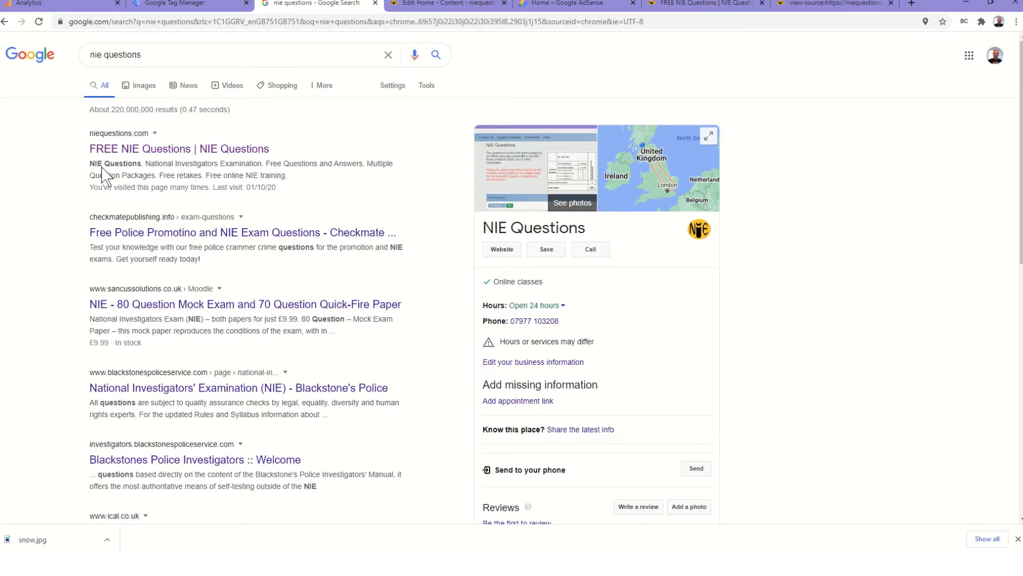
mouse_move(76, 167)
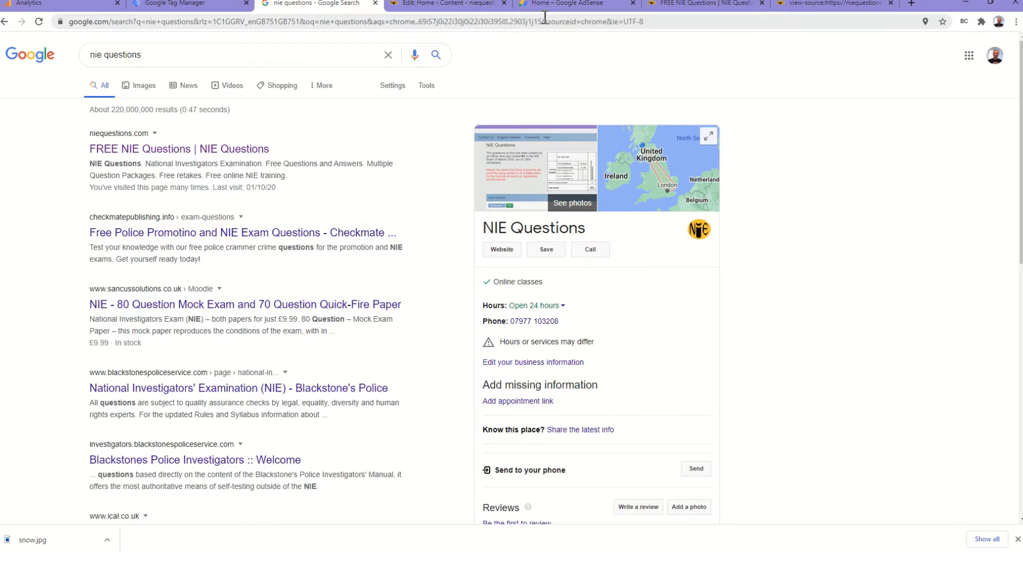
mouse_move(555, 7)
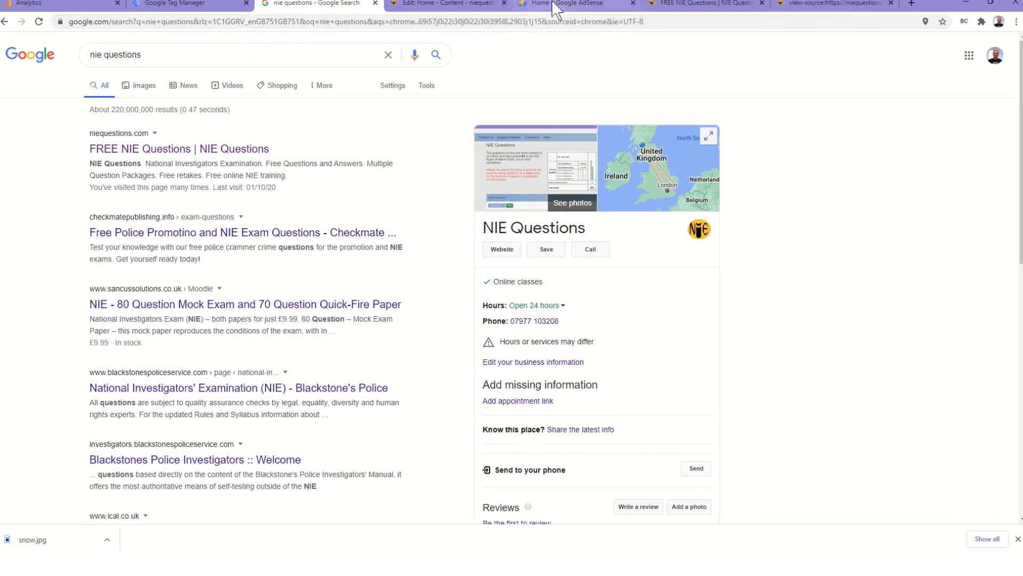
Check the registered AdSense sites, then view auto ads on niequestions.co.uk and niequestions.com.
click(573, 3)
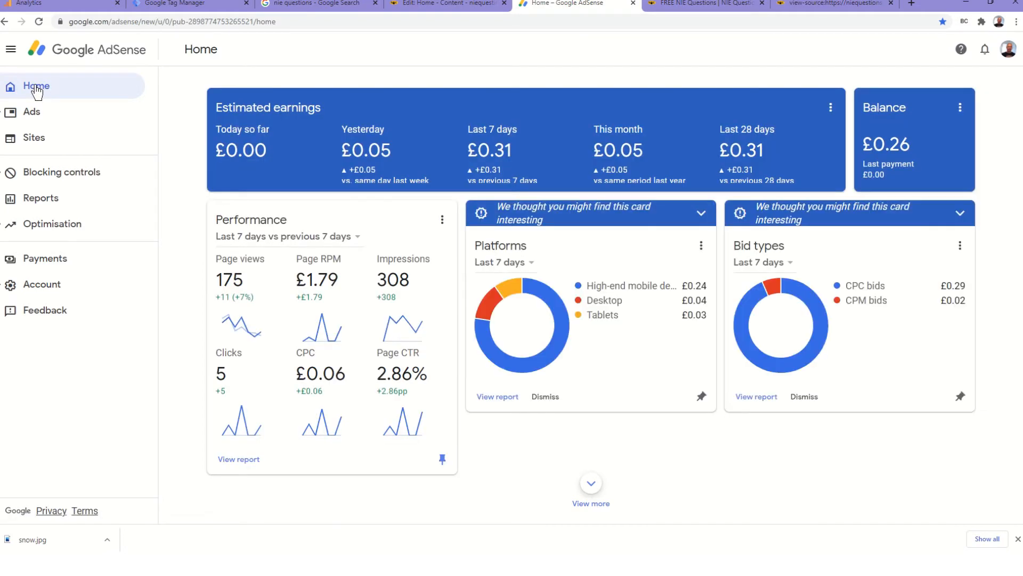
click(33, 137)
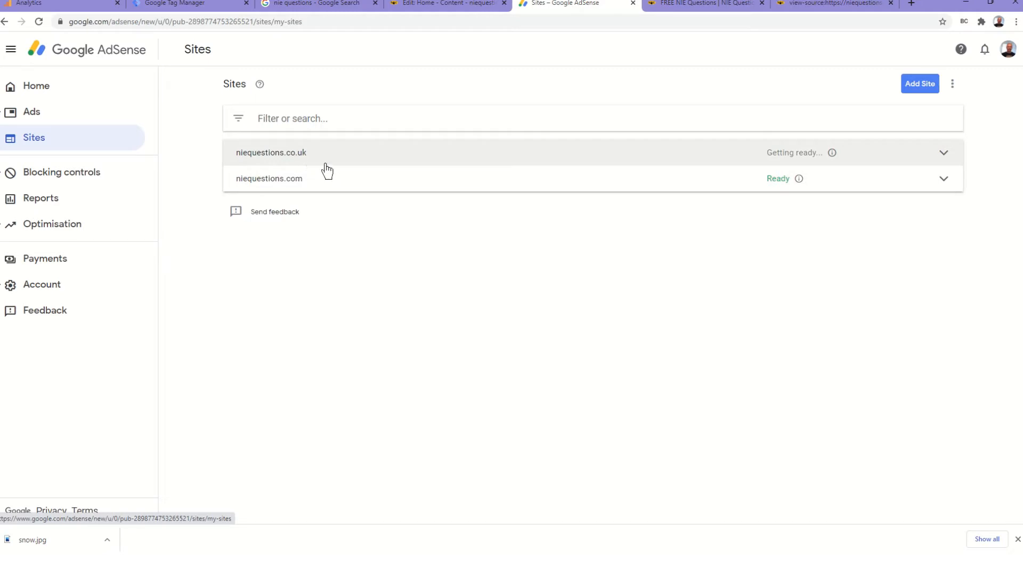
mouse_move(758, 162)
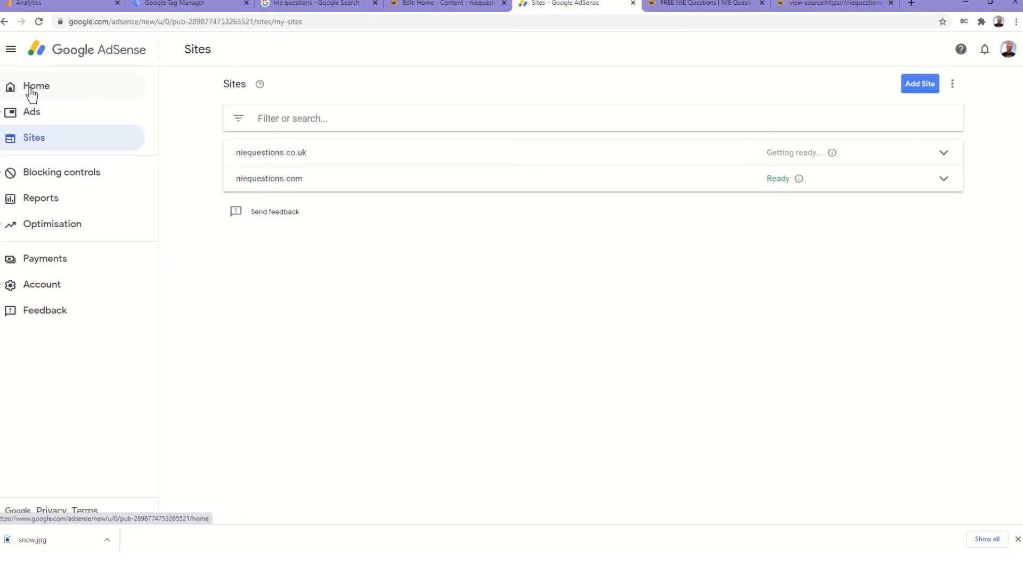
click(36, 85)
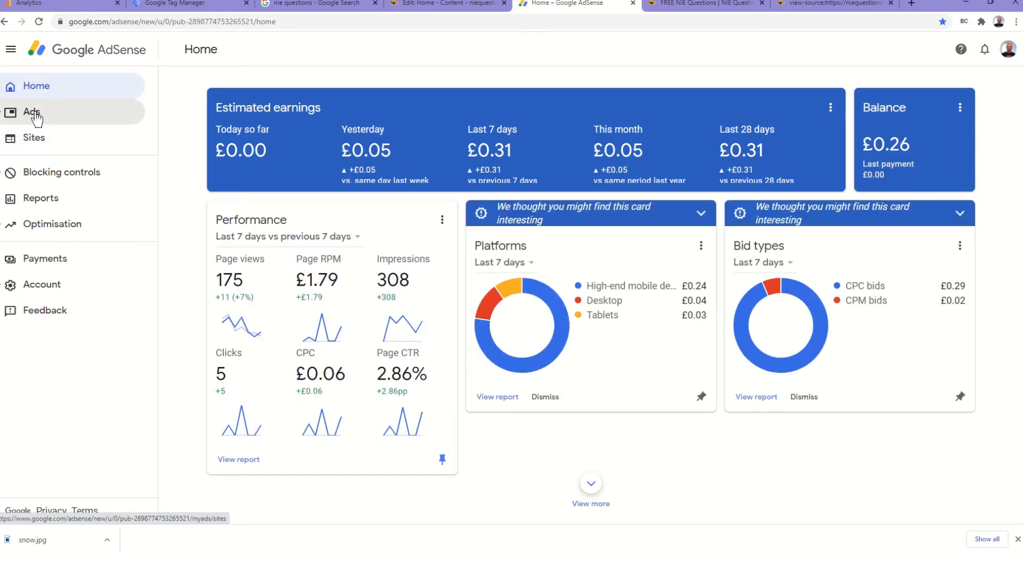
mouse_move(10, 118)
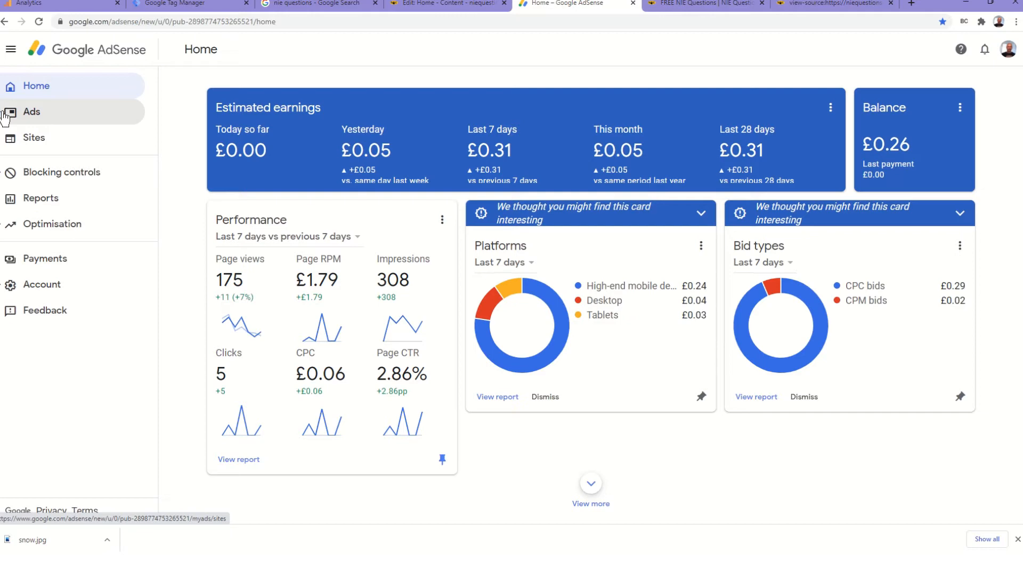
click(32, 111)
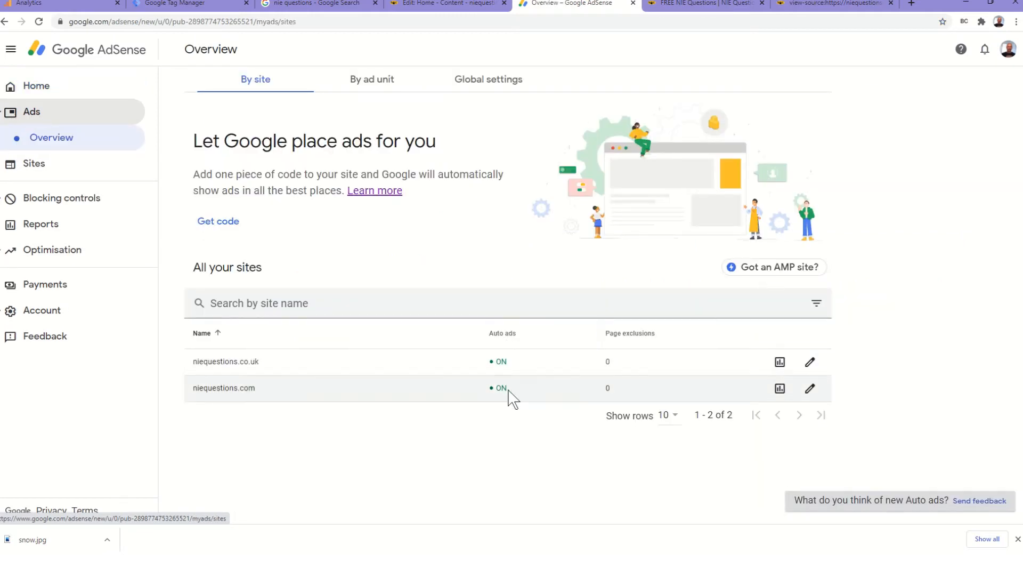
mouse_move(389, 253)
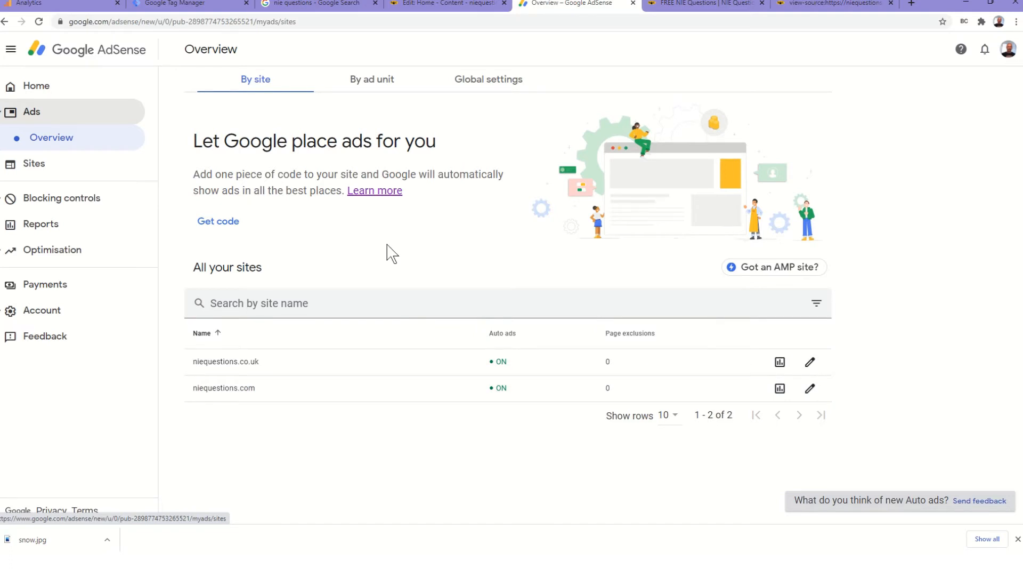
mouse_move(340, 251)
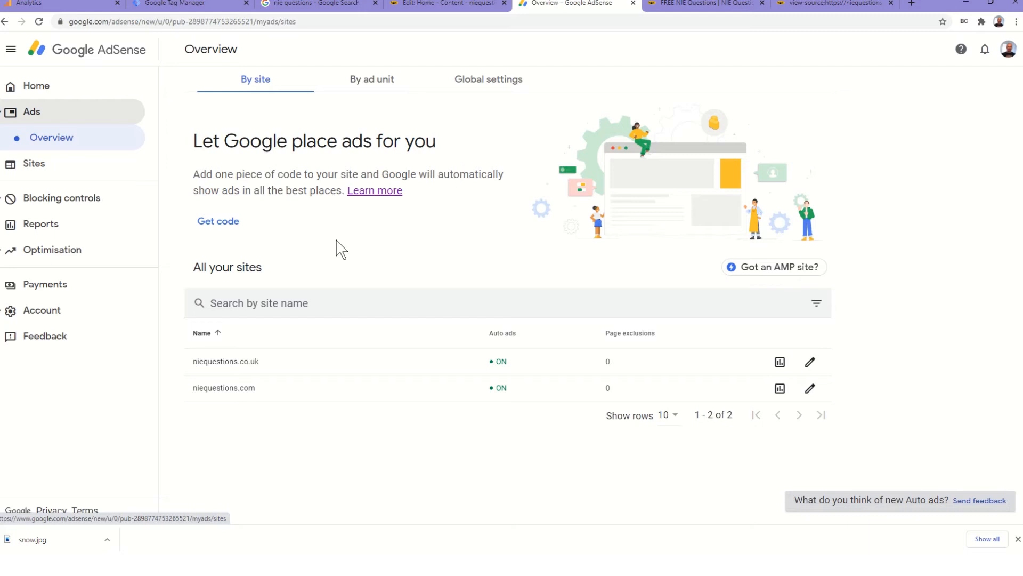
mouse_move(340, 223)
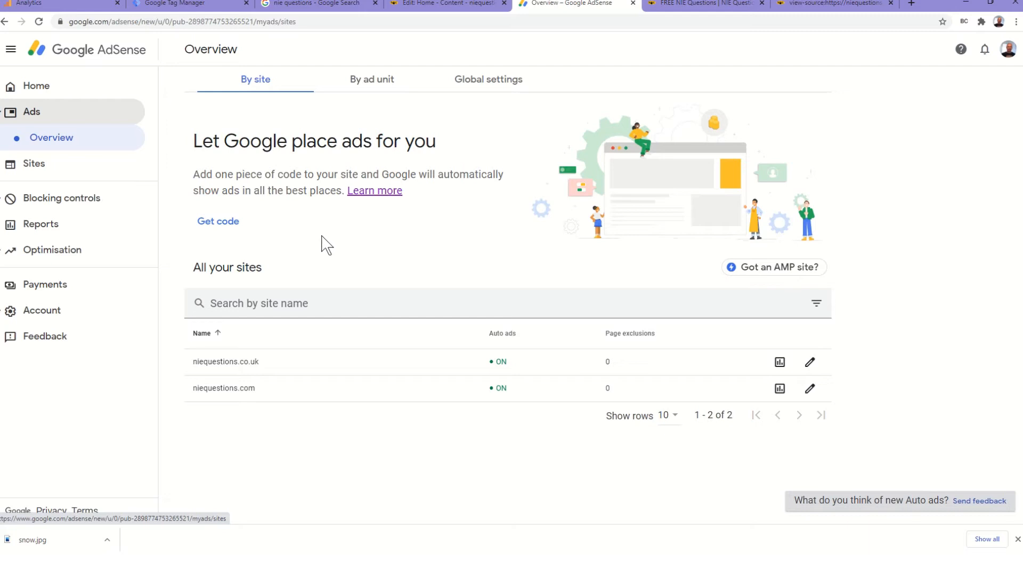
mouse_move(372, 78)
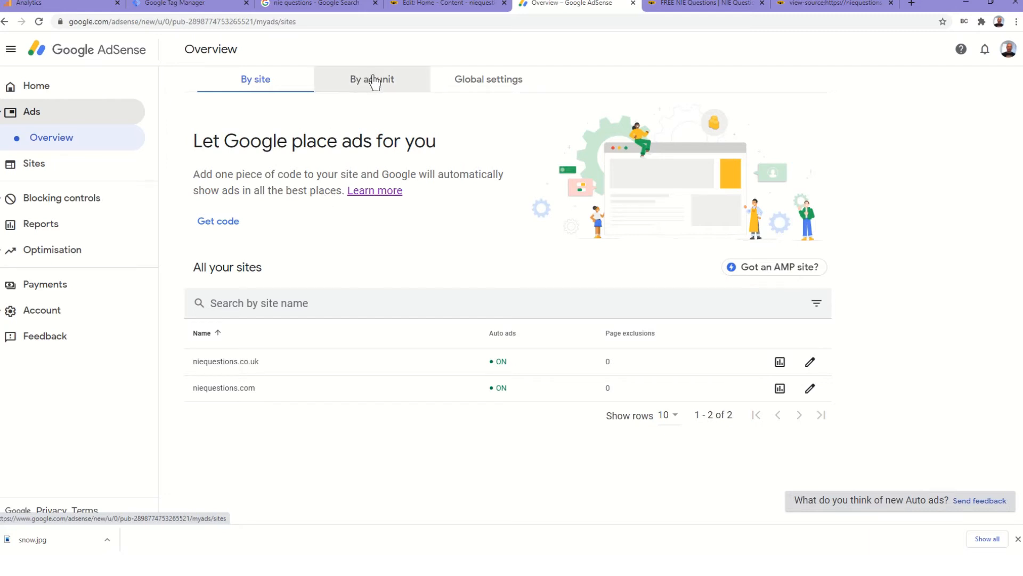
click(372, 79)
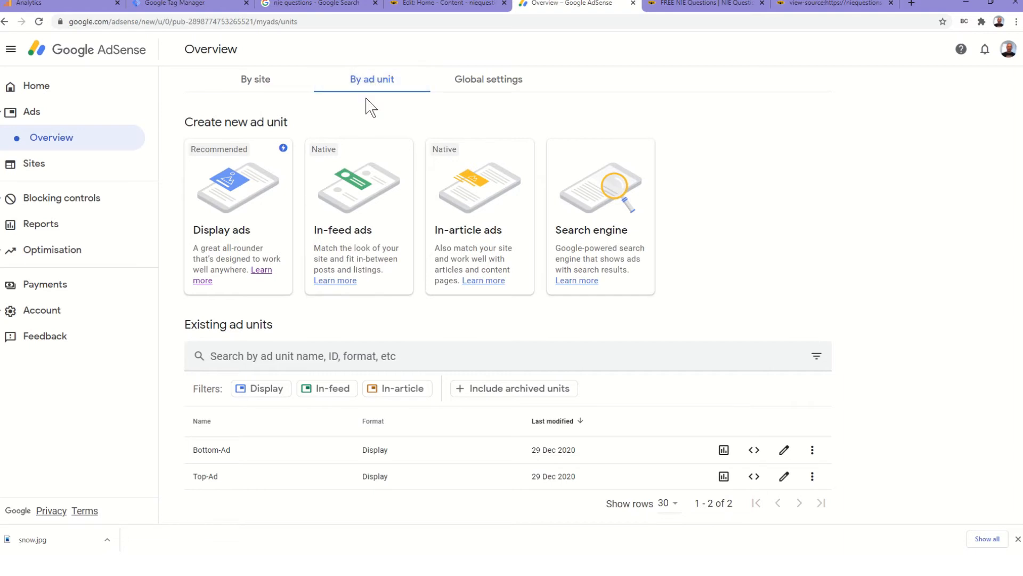
mouse_move(270, 215)
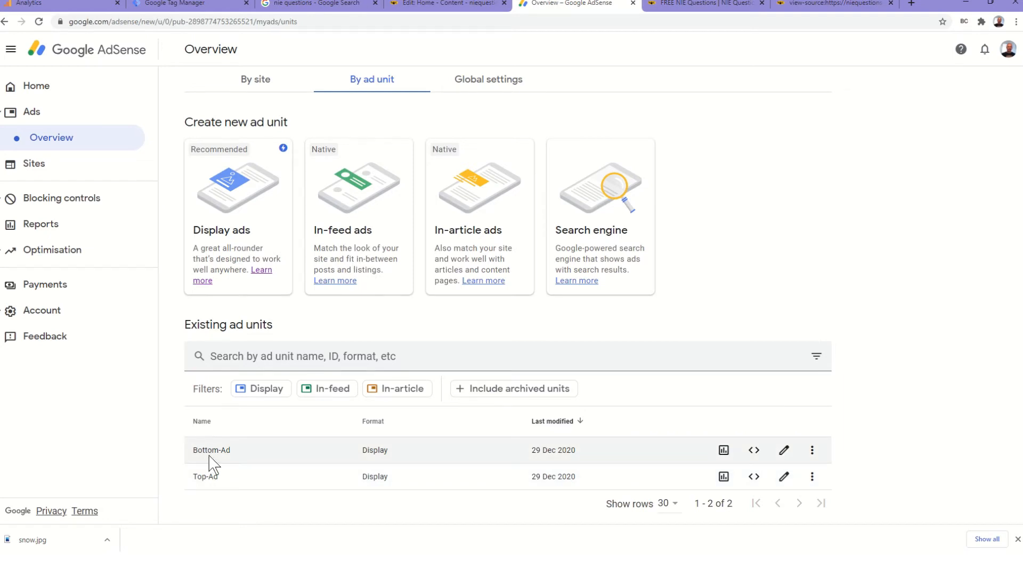
mouse_move(36, 85)
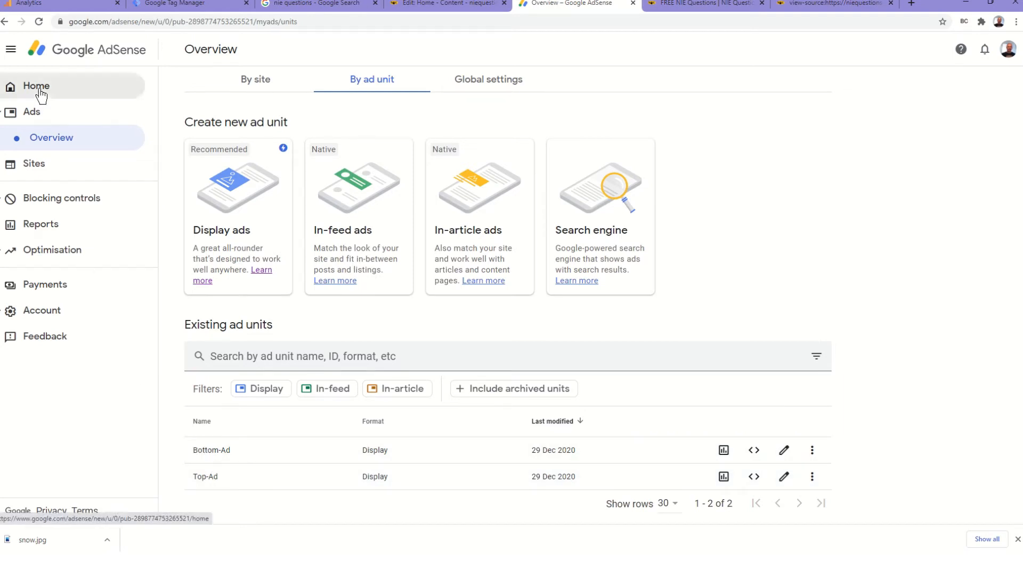
click(37, 86)
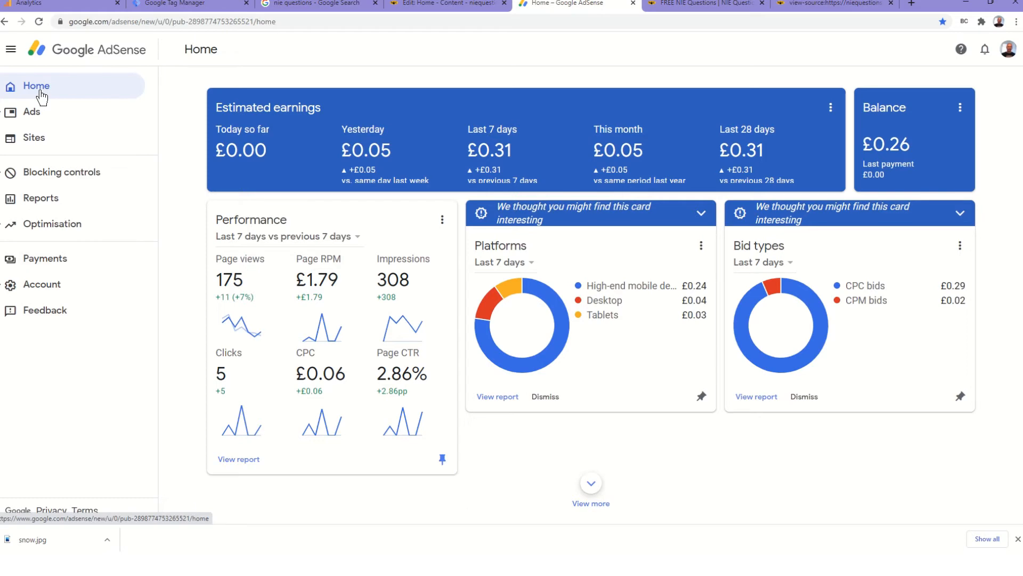
mouse_move(287, 111)
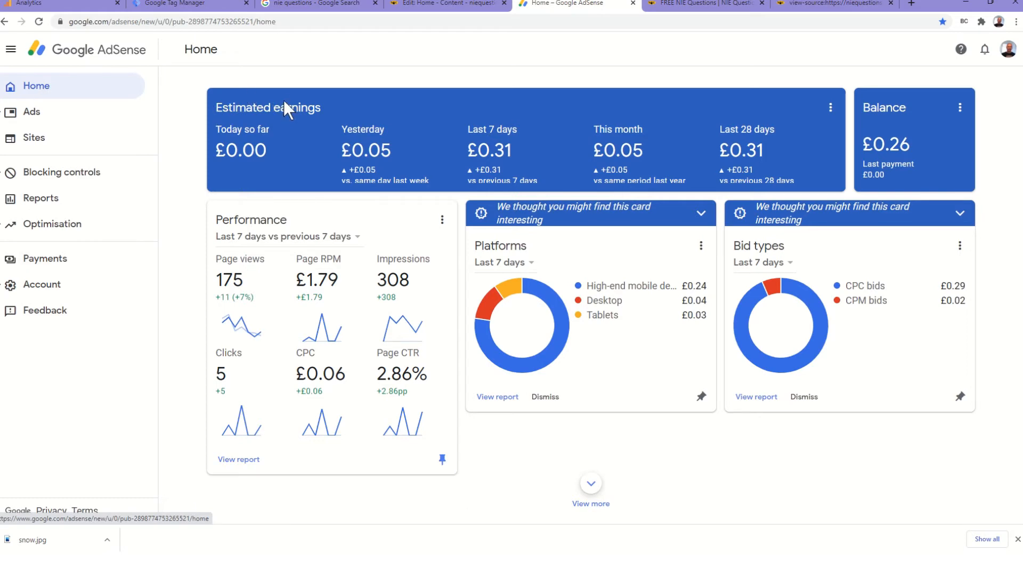
mouse_move(285, 91)
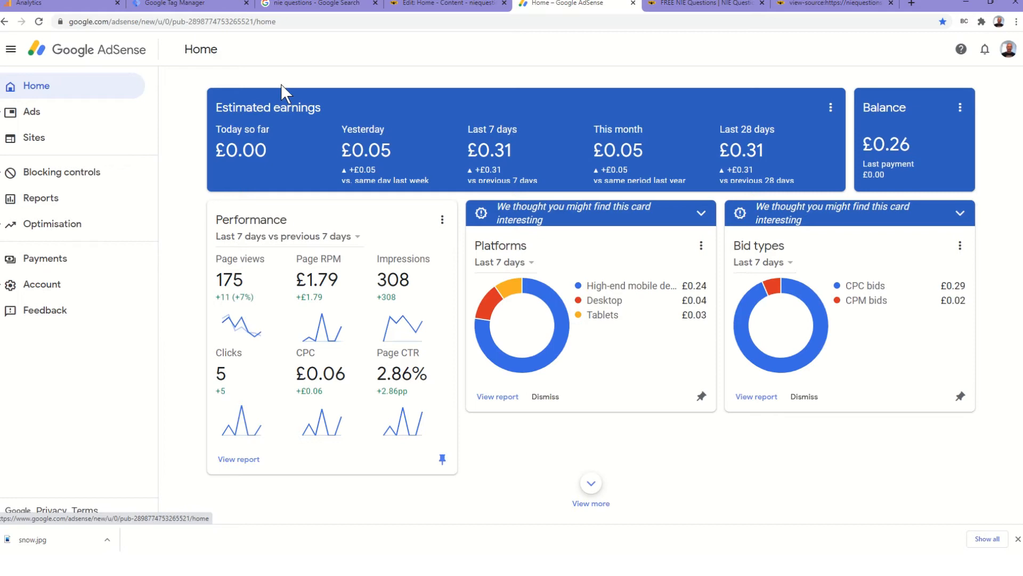
mouse_move(308, 69)
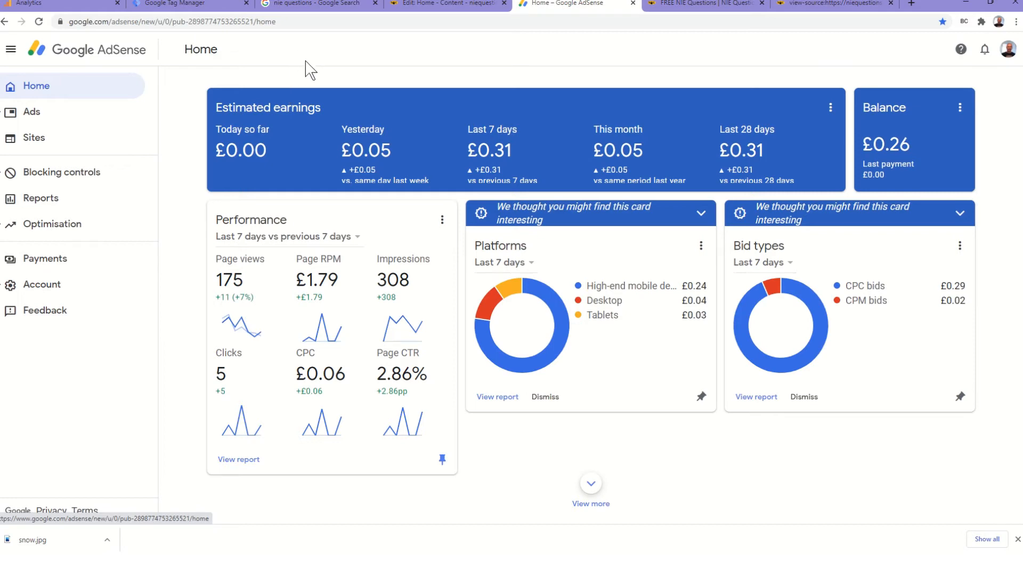
mouse_move(337, 72)
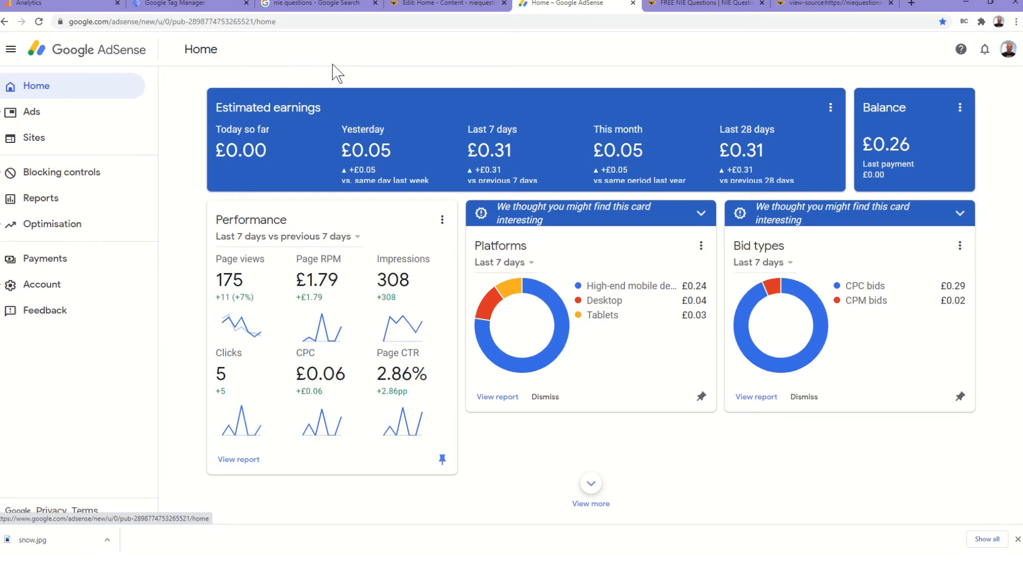
mouse_move(355, 75)
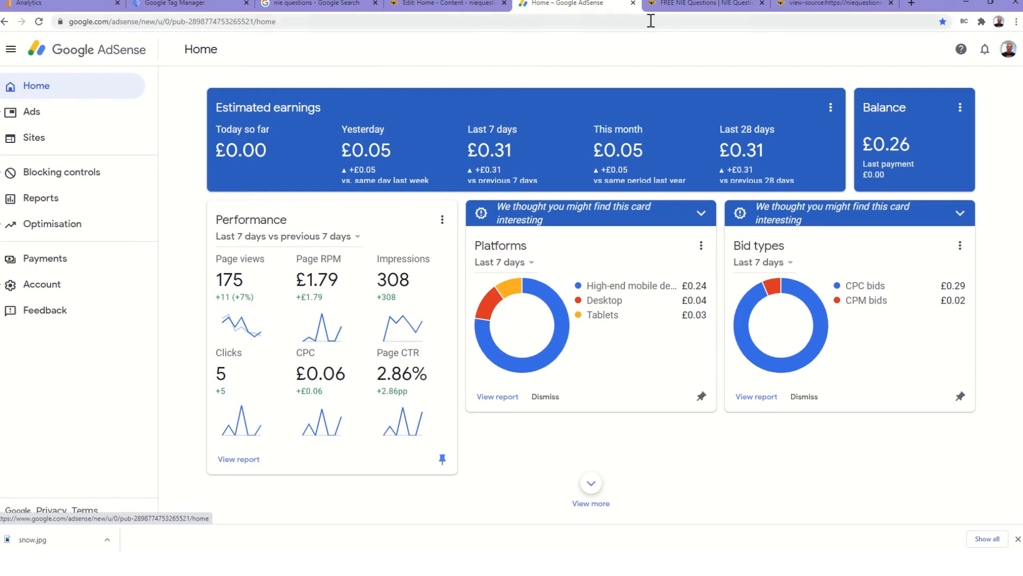
Show the Umbraco Home node with Ad Sense Enabled switched on.
click(447, 3)
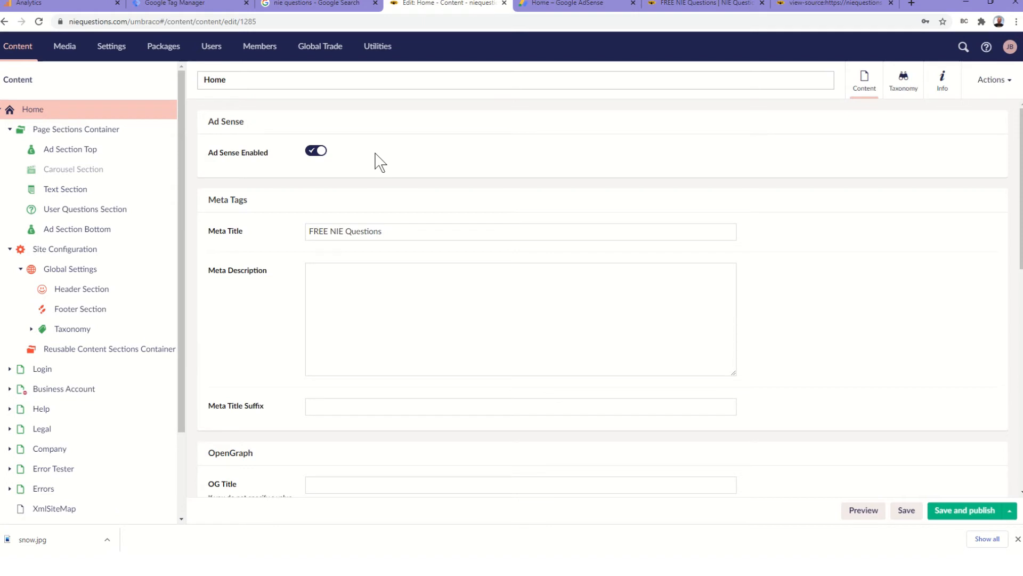
click(227, 80)
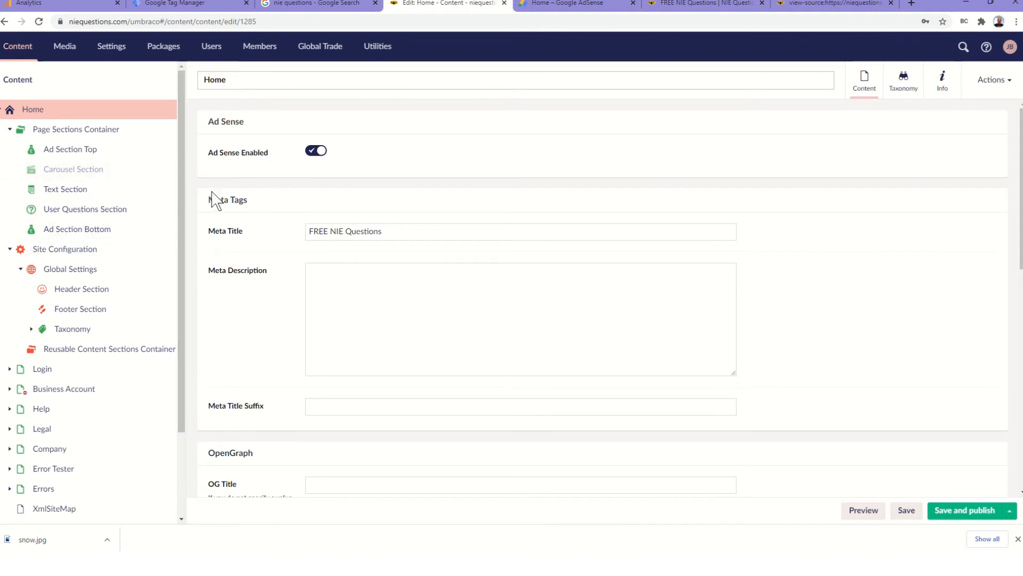
mouse_move(226, 225)
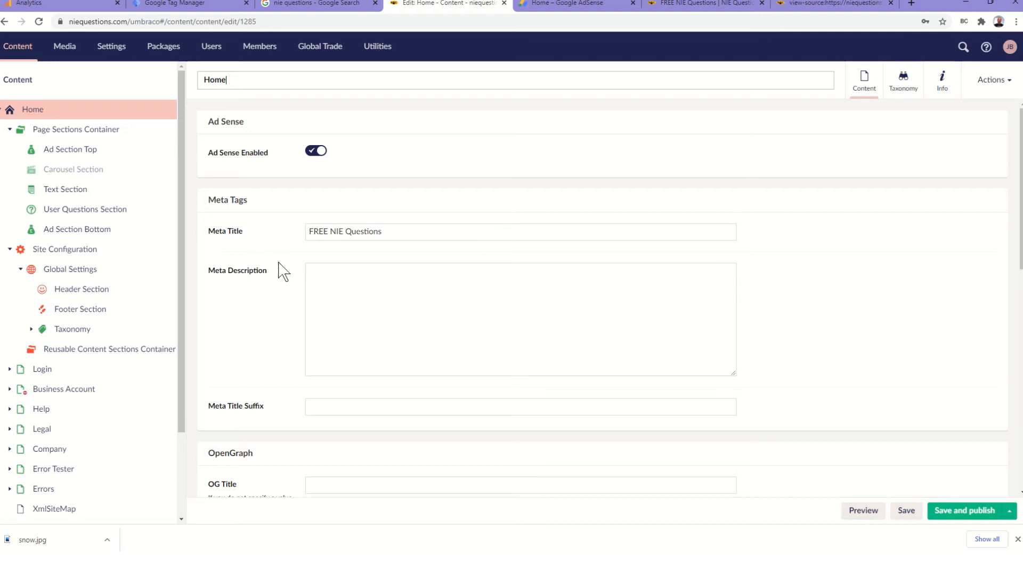
mouse_move(243, 305)
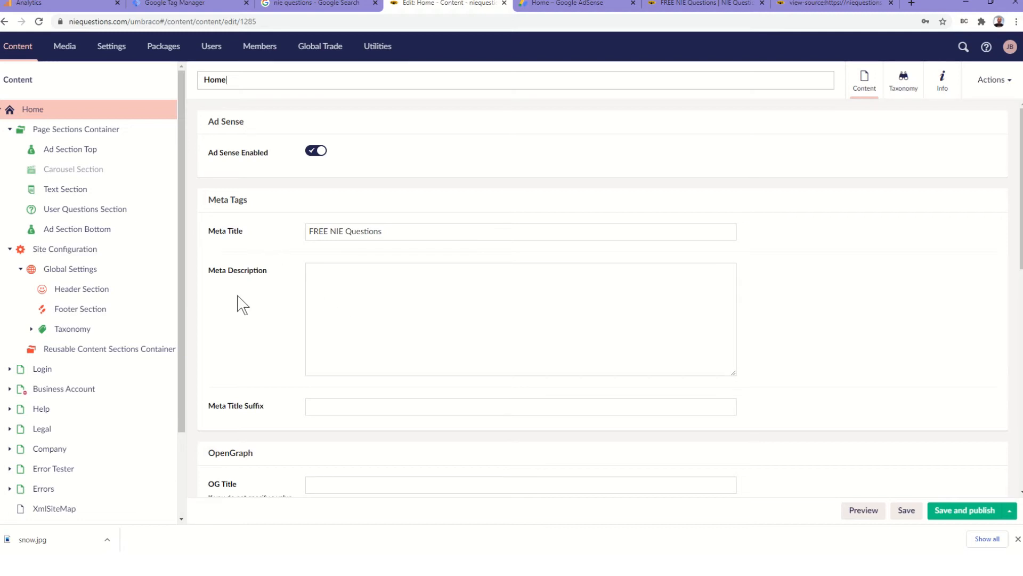
mouse_move(70, 273)
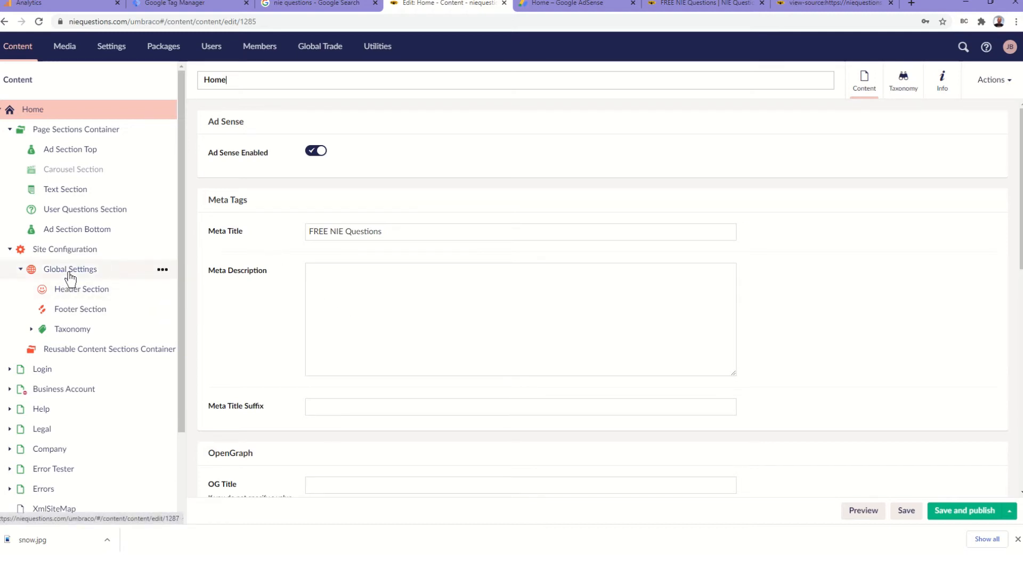
Open Global Settings, showing the meta description, '| NIE Questions' title suffix and showChat enabled.
click(70, 268)
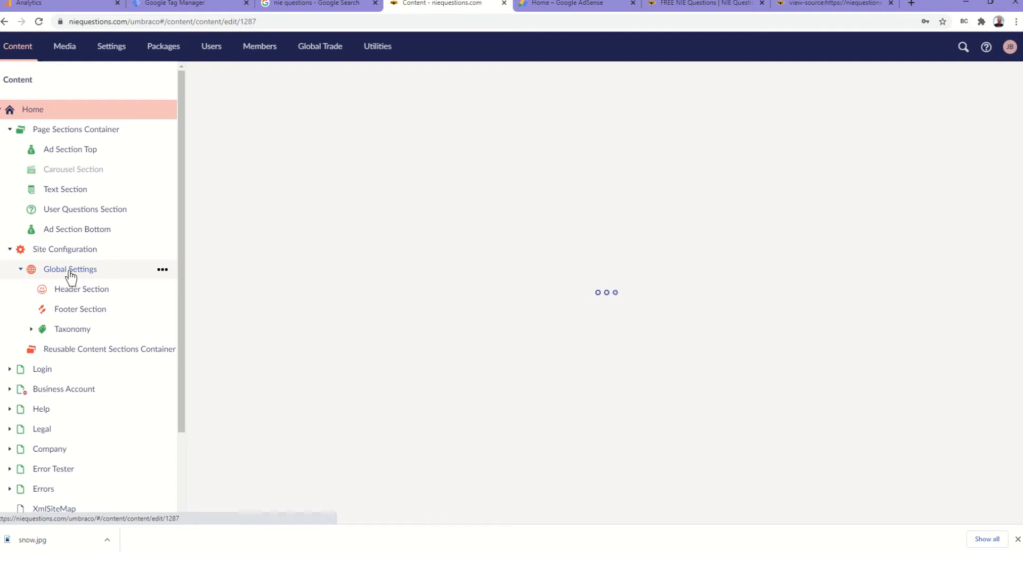
click(70, 268)
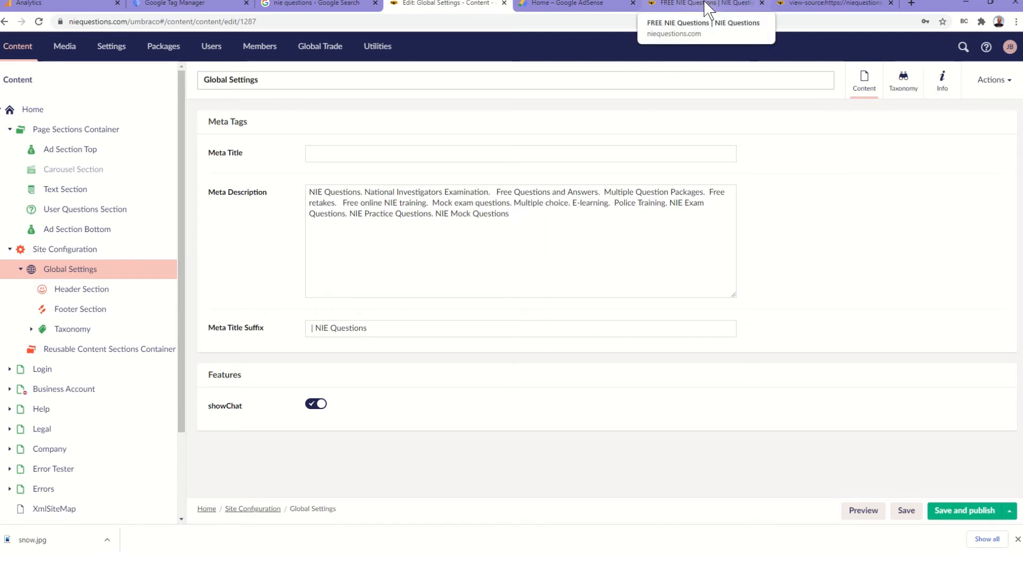
mouse_move(408, 321)
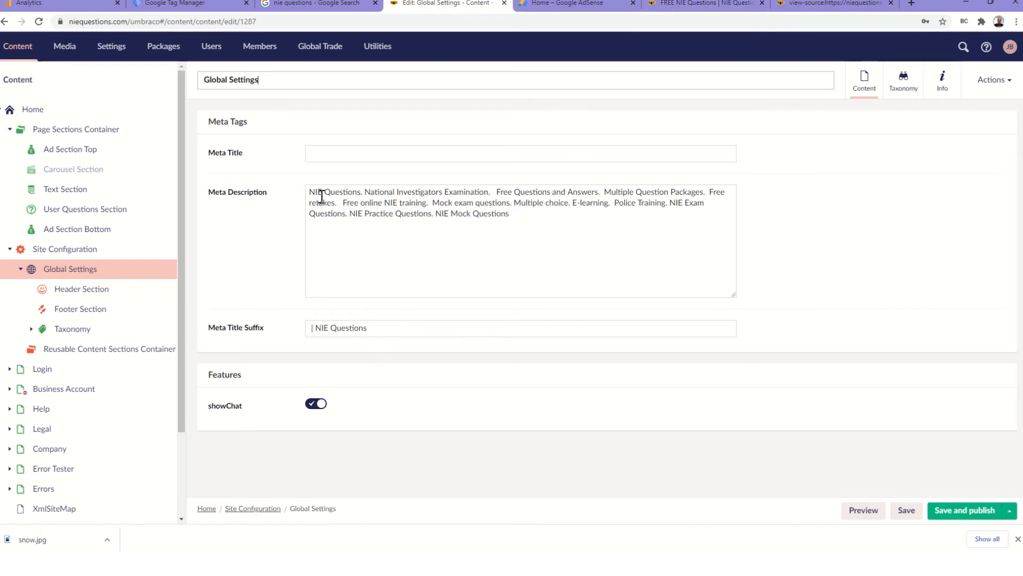
mouse_move(32, 111)
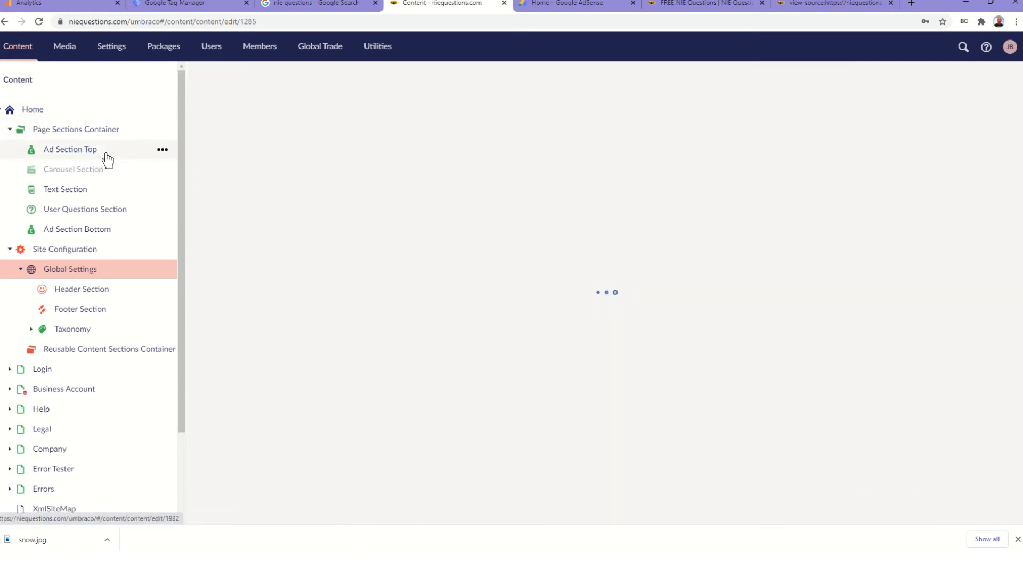
mouse_move(321, 266)
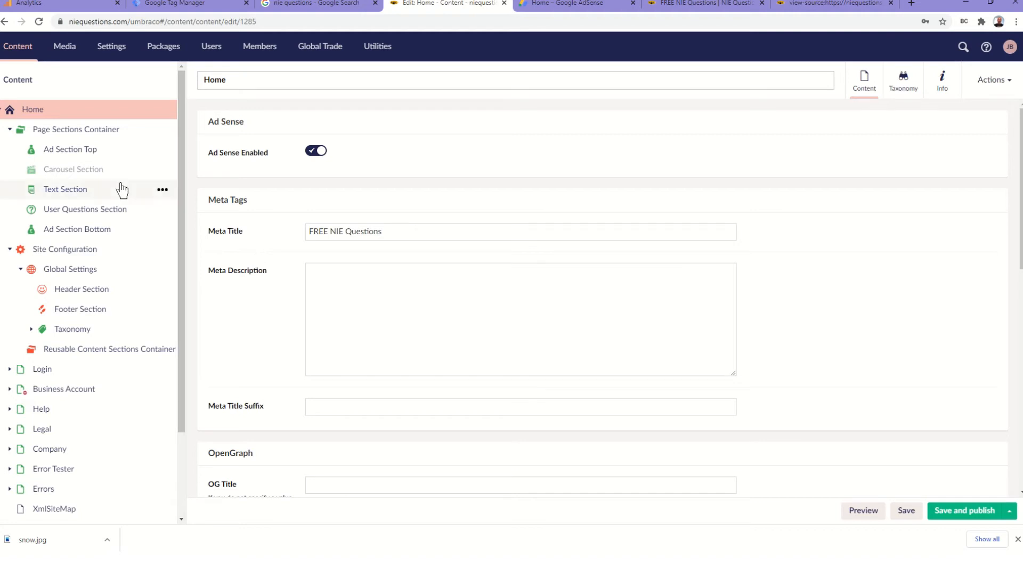
mouse_move(70, 148)
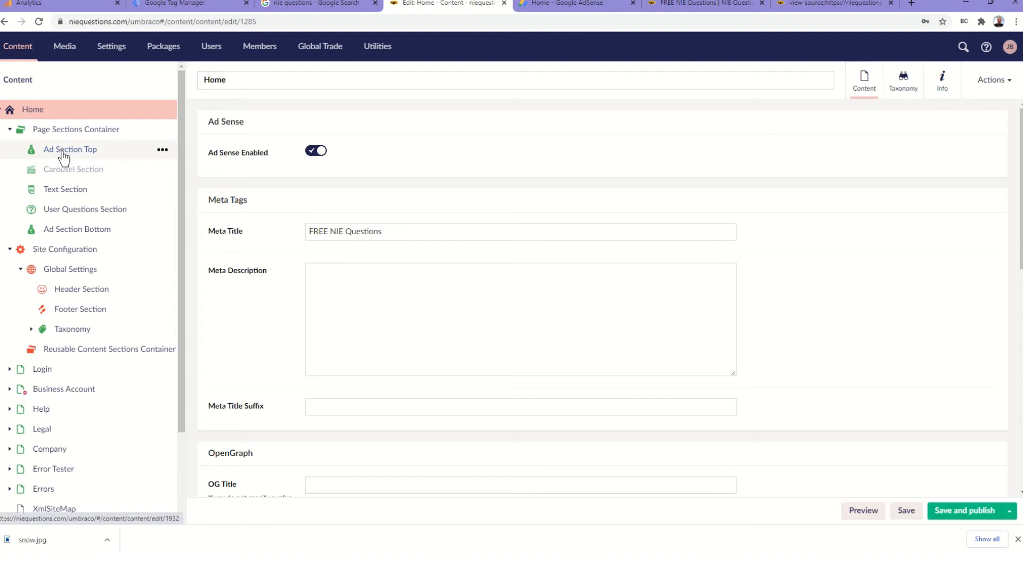
Select Ad Section Top under Page Sections Container in the content tree.
click(70, 149)
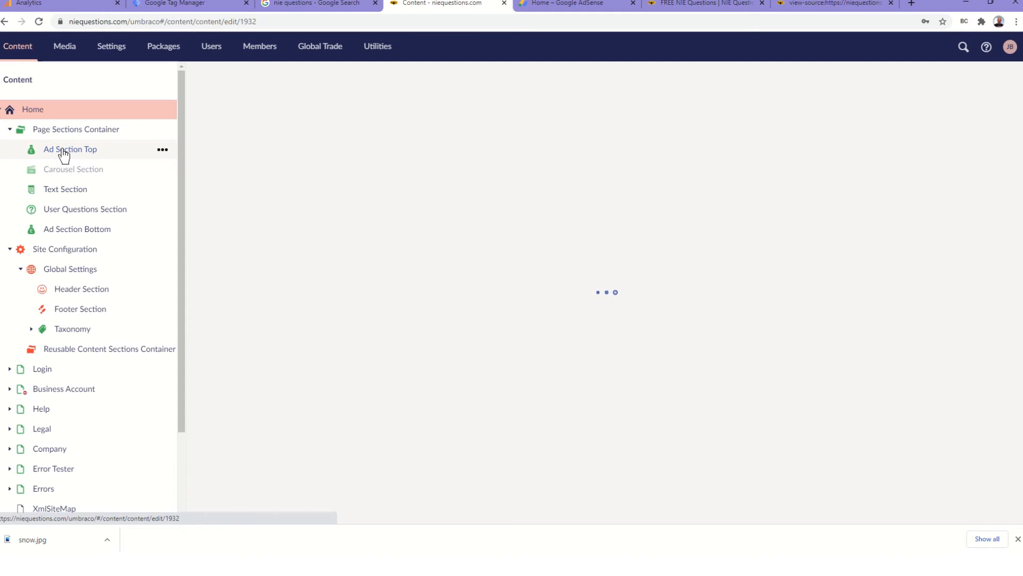
Review Ad Section Top's Top-Ad AdSense code, then view the ad on the live niequestions.com homepage.
click(70, 148)
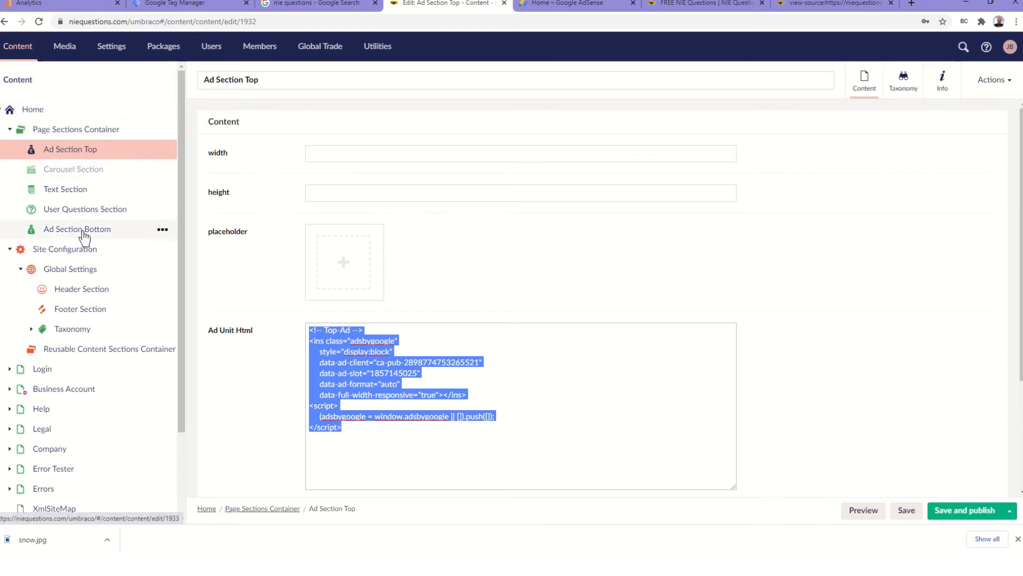
mouse_move(556, 53)
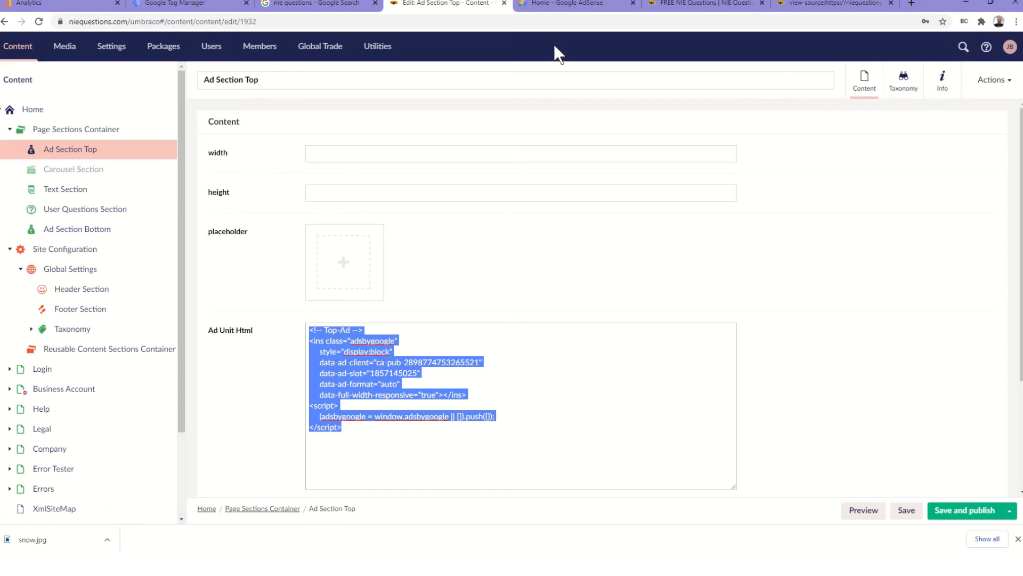
mouse_move(577, 4)
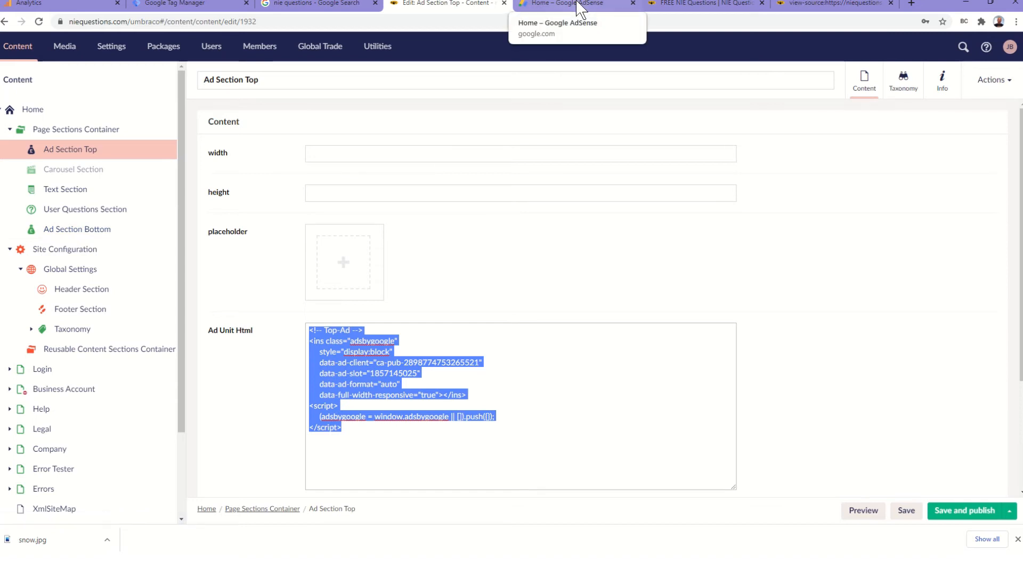
mouse_move(689, 5)
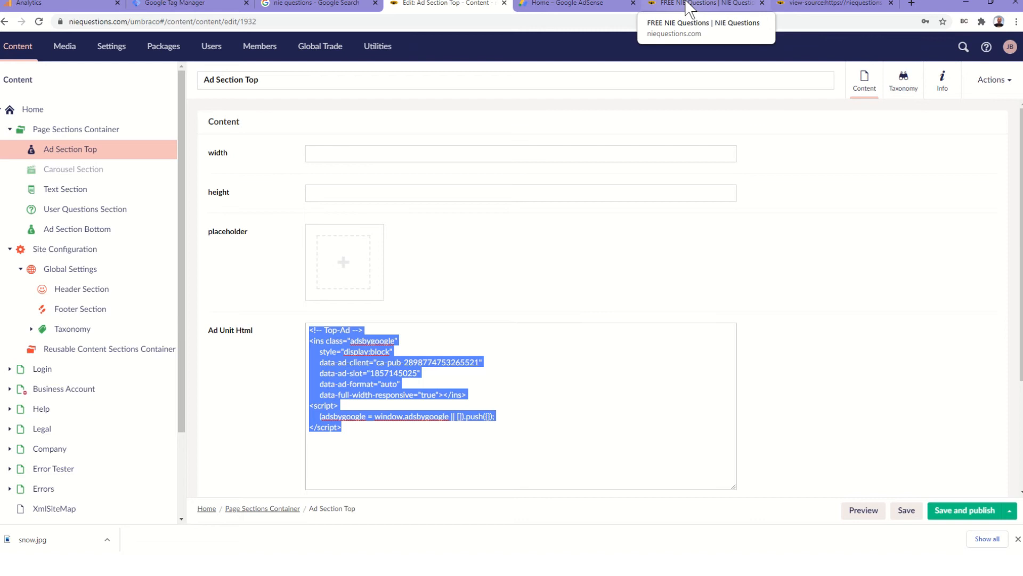
click(705, 3)
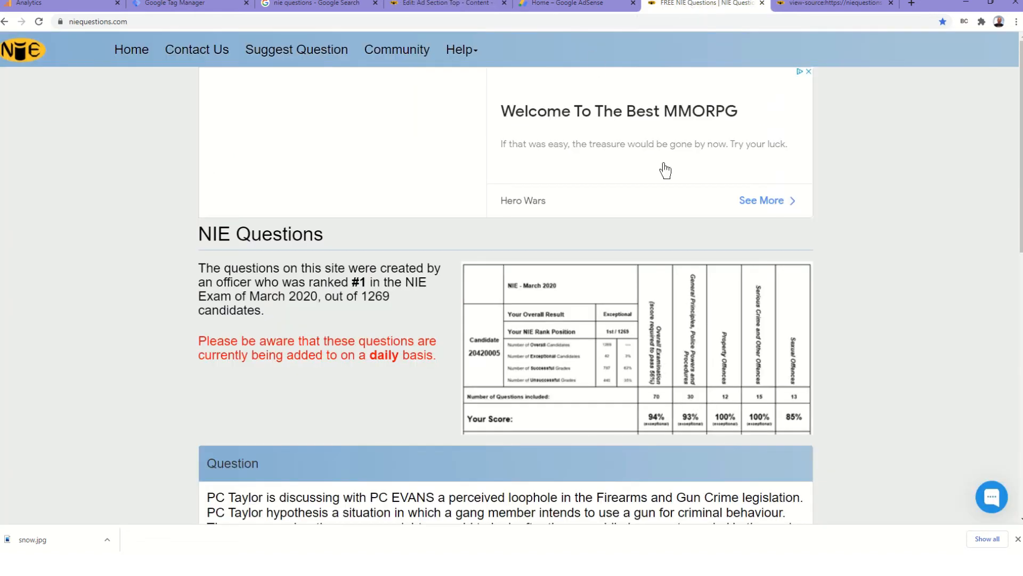
mouse_move(183, 82)
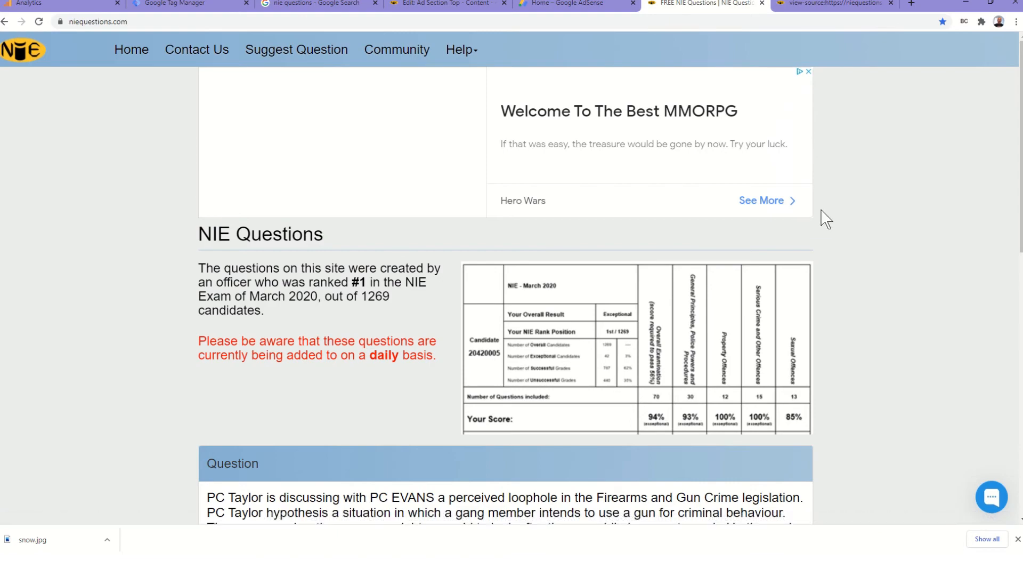
scroll(down, 3)
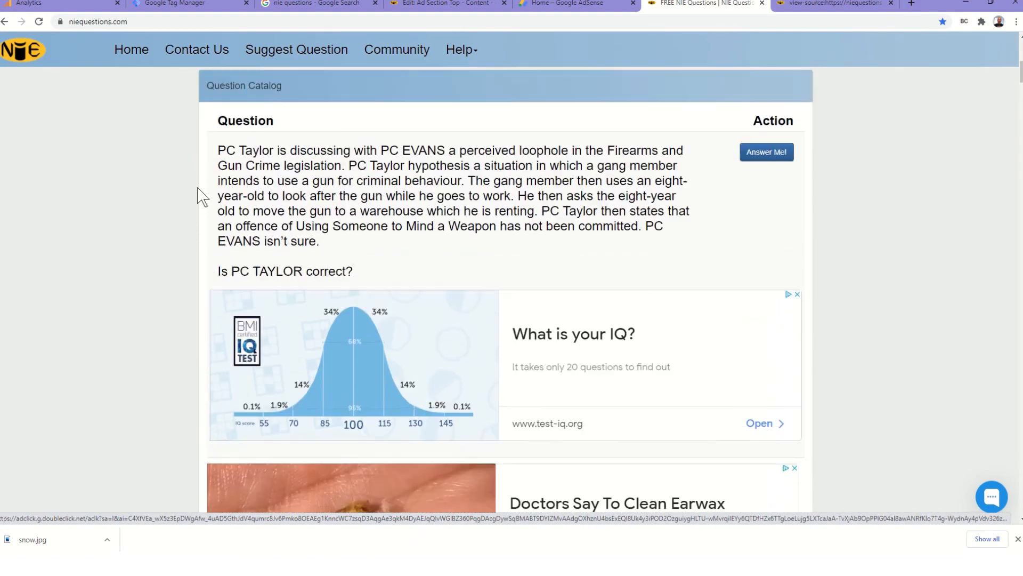
scroll(down, 3)
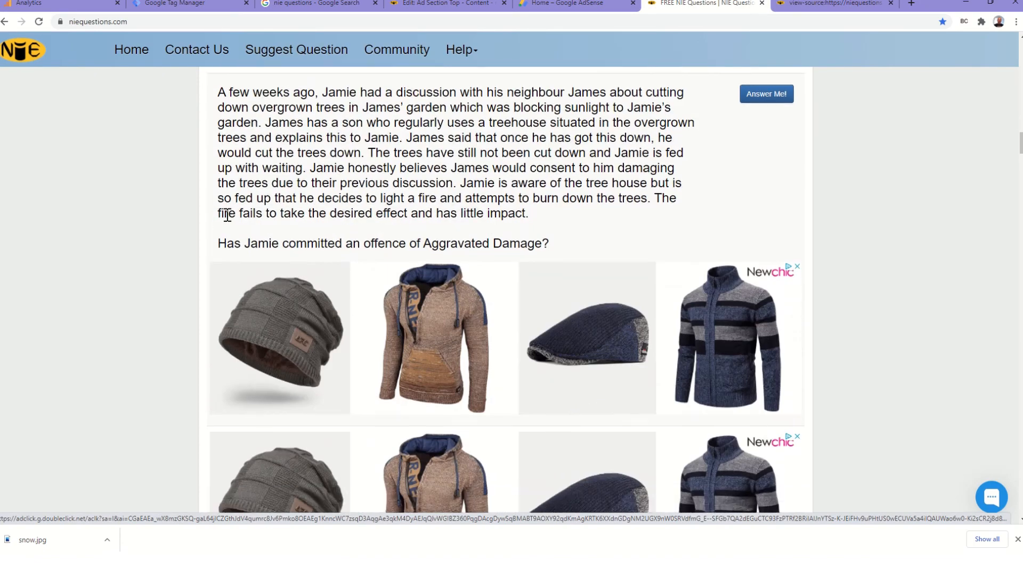
scroll(down, 3)
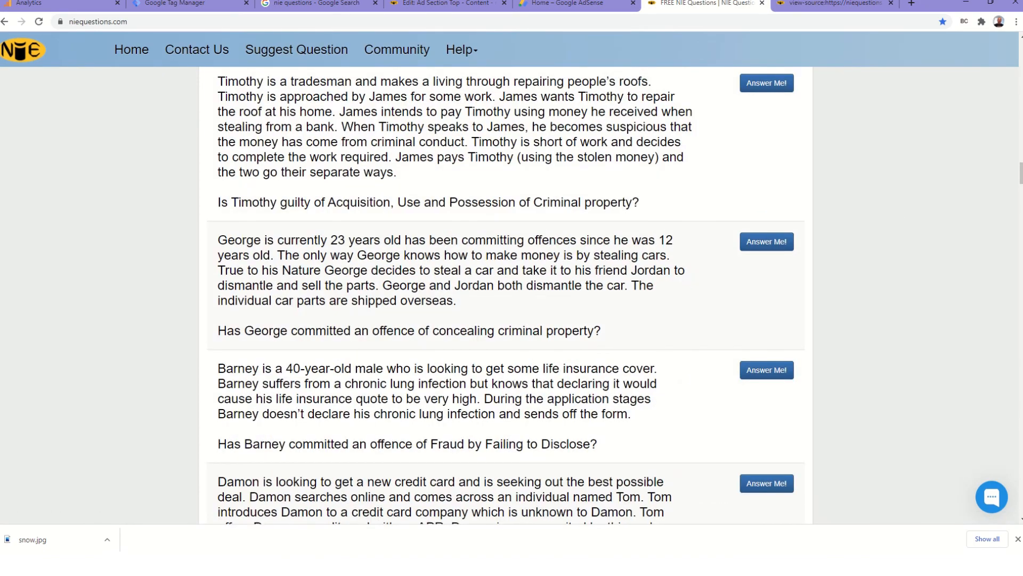
scroll(down, 3)
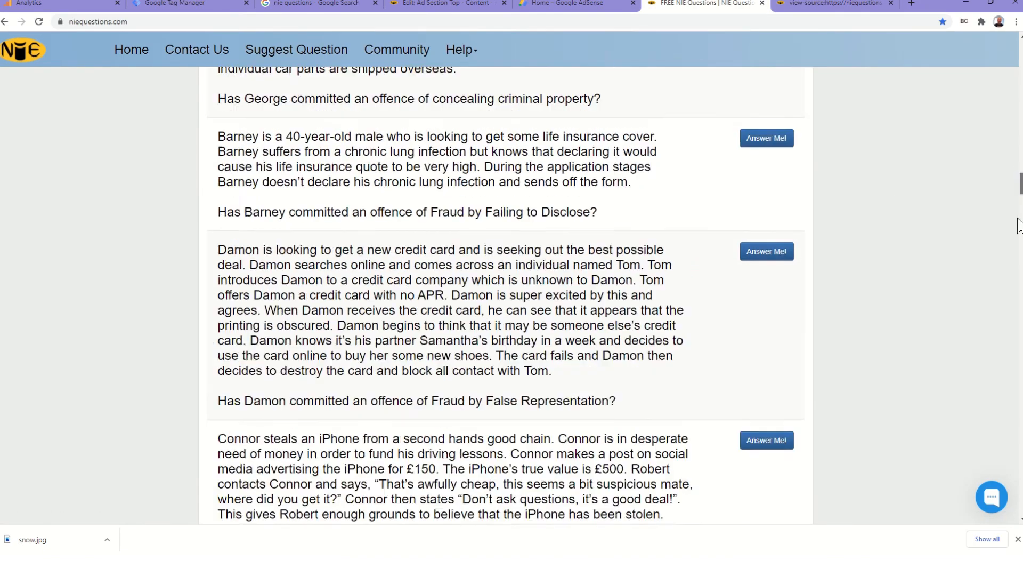
scroll(down, 3)
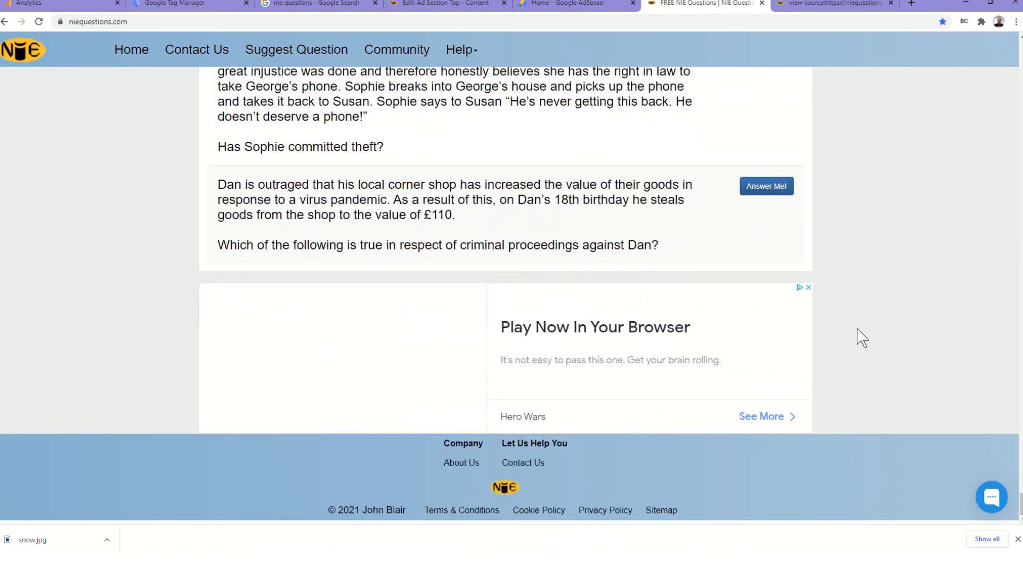
mouse_move(884, 346)
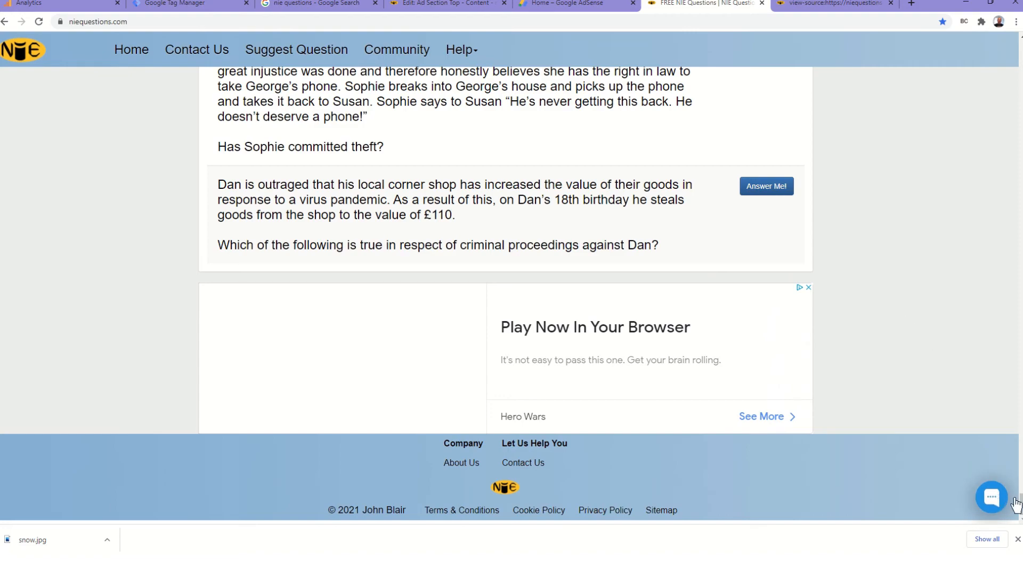
scroll(down, 3)
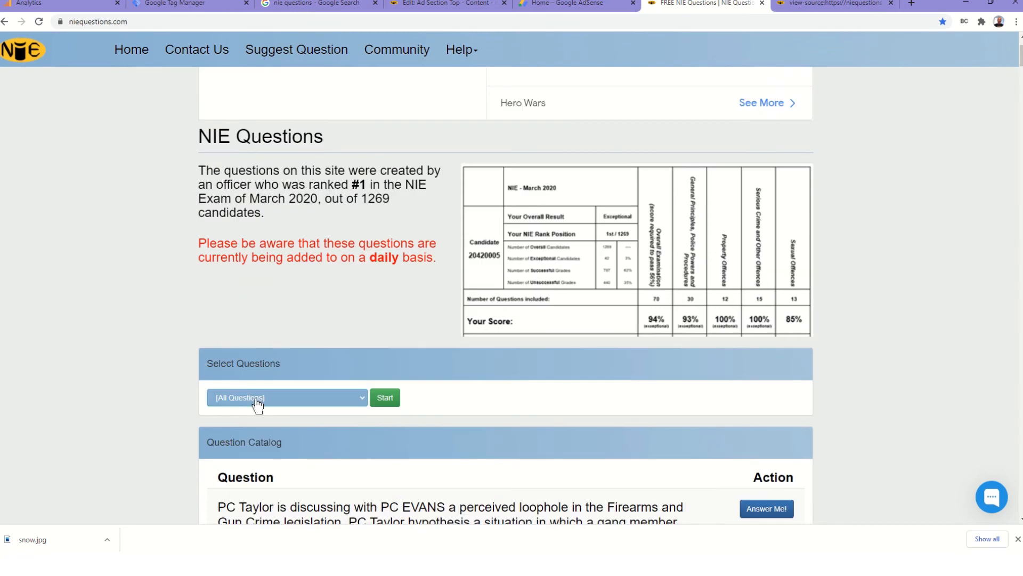
Start [All Questions] and scroll to the Noah and Oliver burglary question.
click(286, 397)
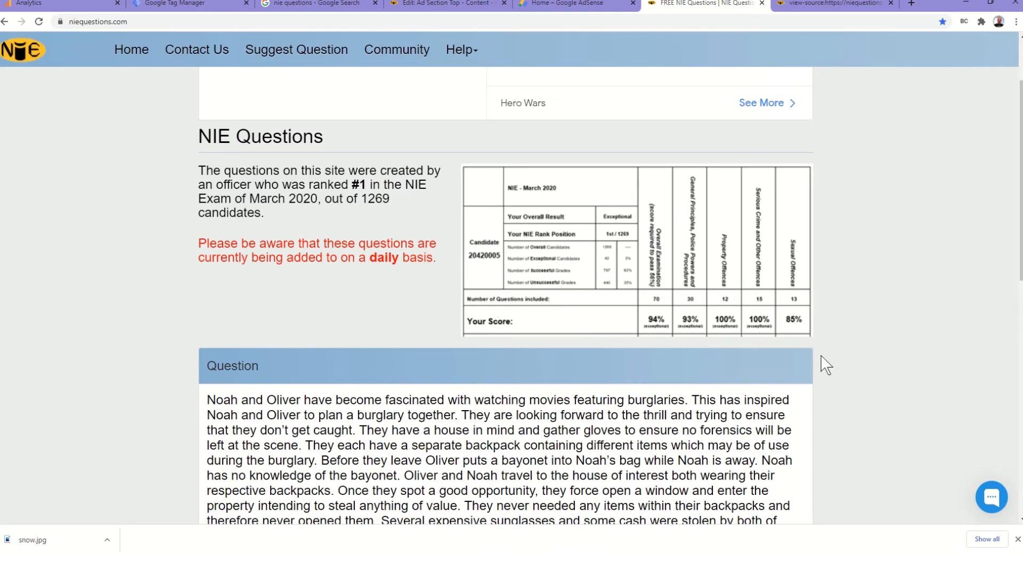
scroll(down, 3)
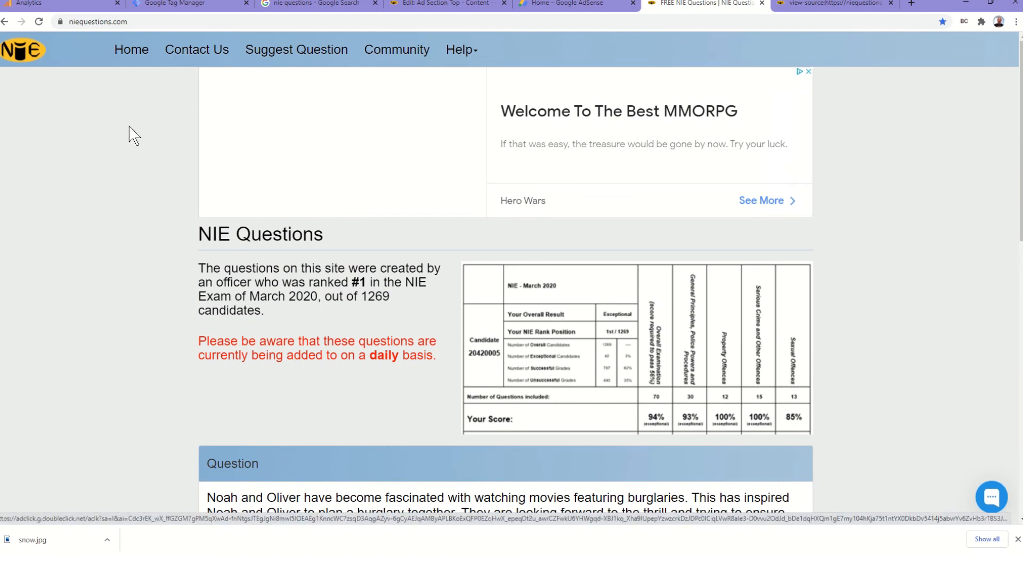
scroll(down, 3)
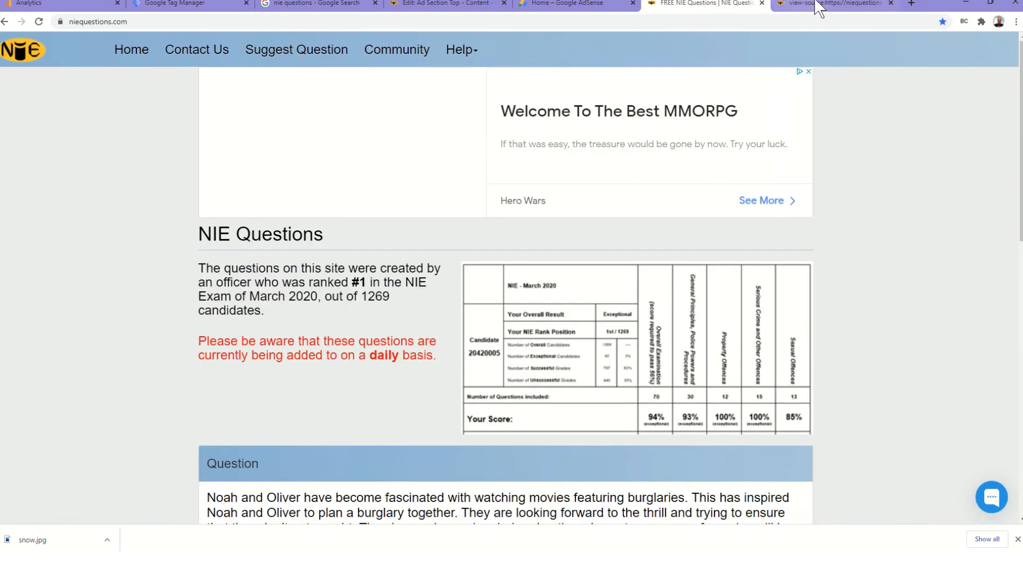
click(835, 4)
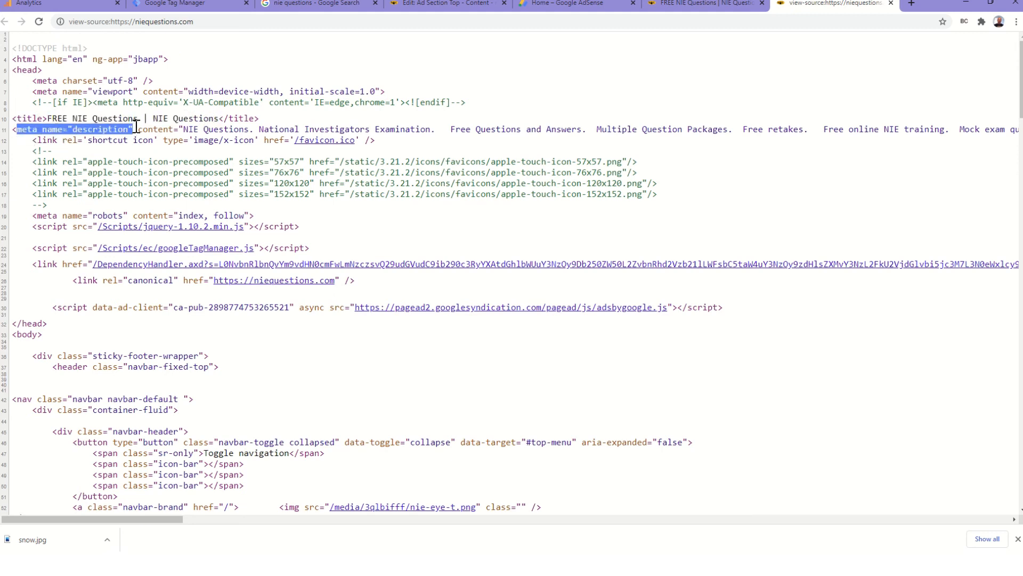
Scroll the page source past the meta description, tag manager and Top-Ad AdSense scripts.
scroll(down, 3)
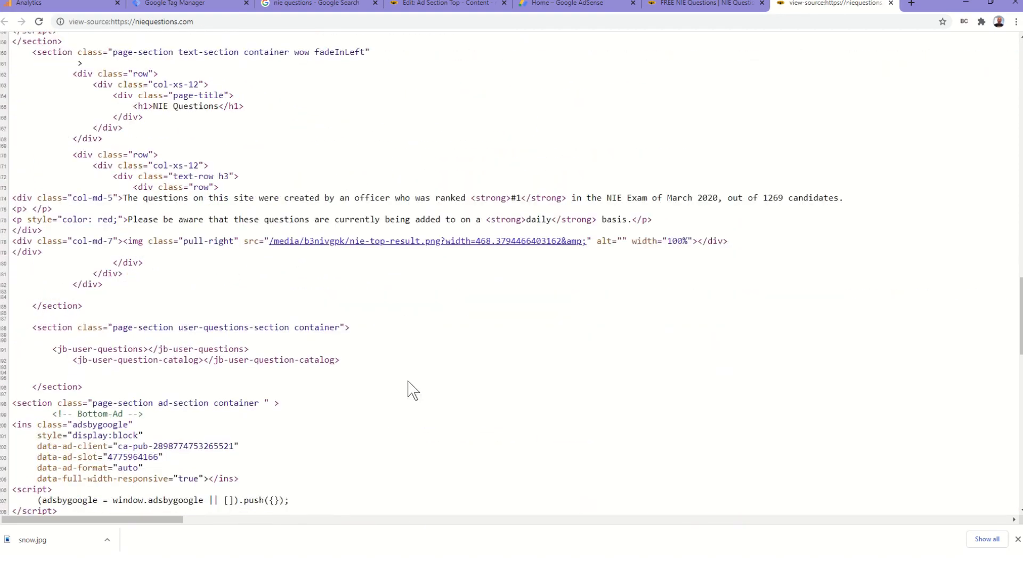
scroll(up, 3)
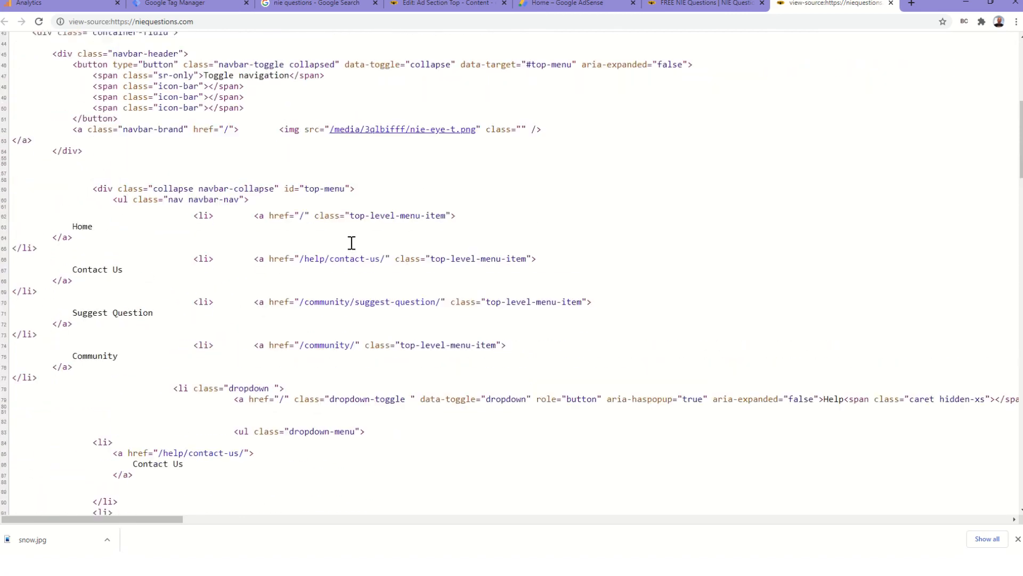
scroll(up, 3)
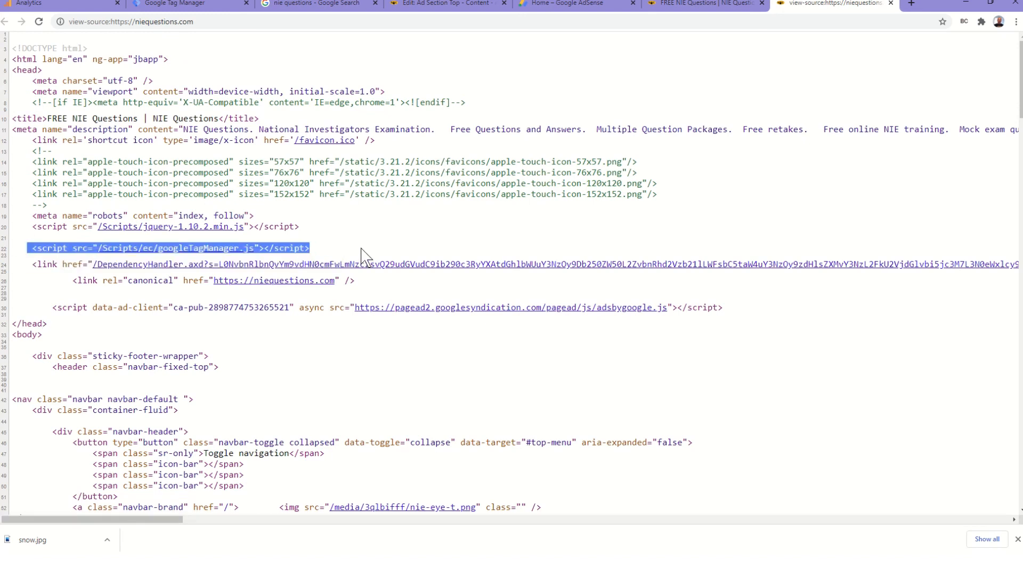
mouse_move(151, 314)
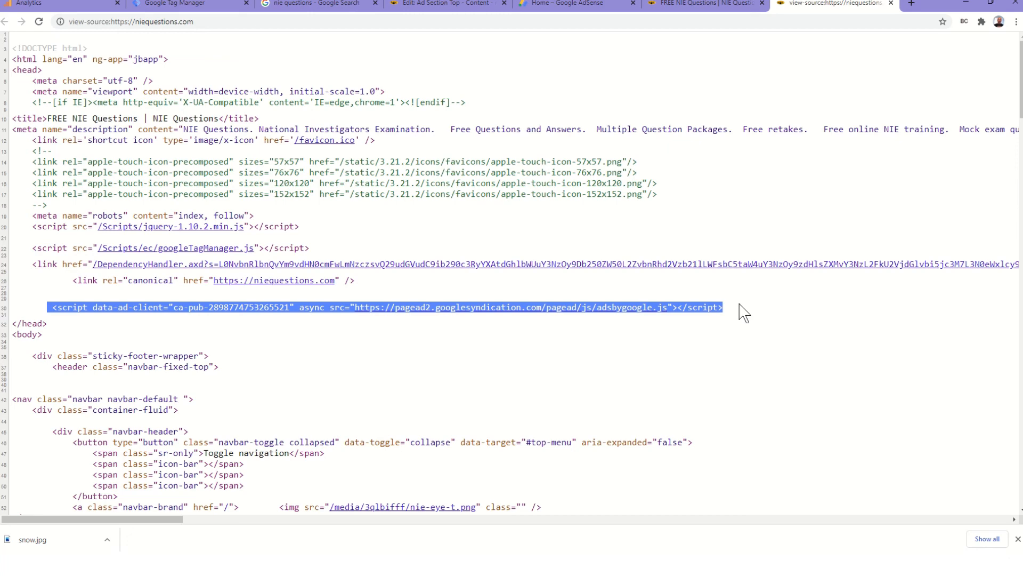
mouse_move(746, 352)
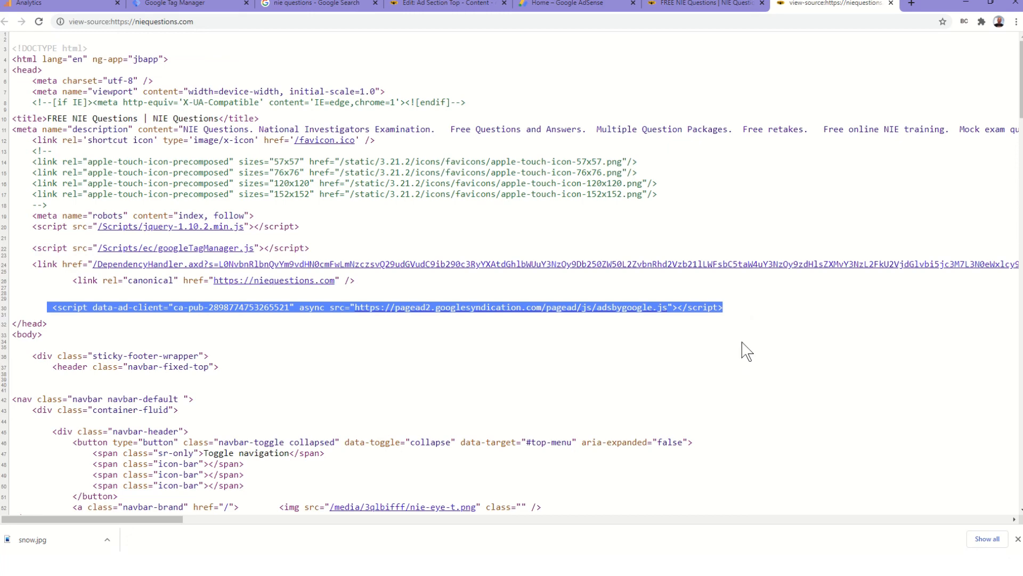
mouse_move(972, 126)
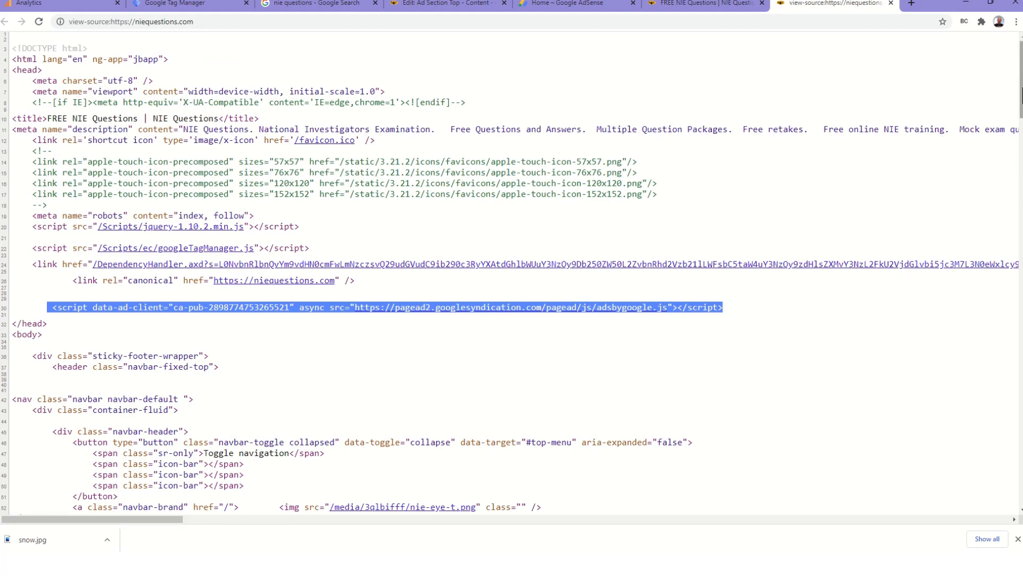
scroll(down, 3)
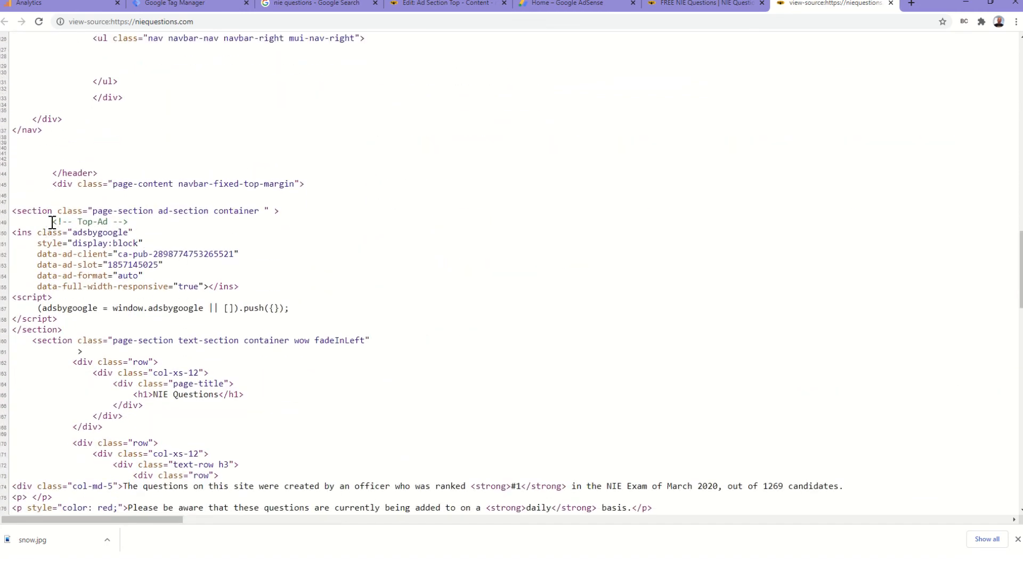
drag(55, 221, 57, 319)
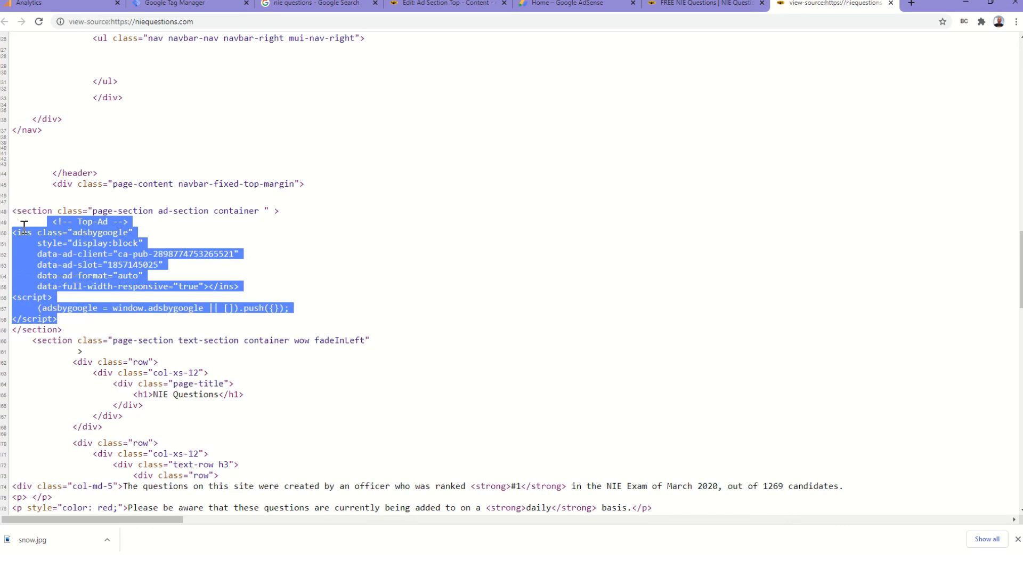
mouse_move(1014, 155)
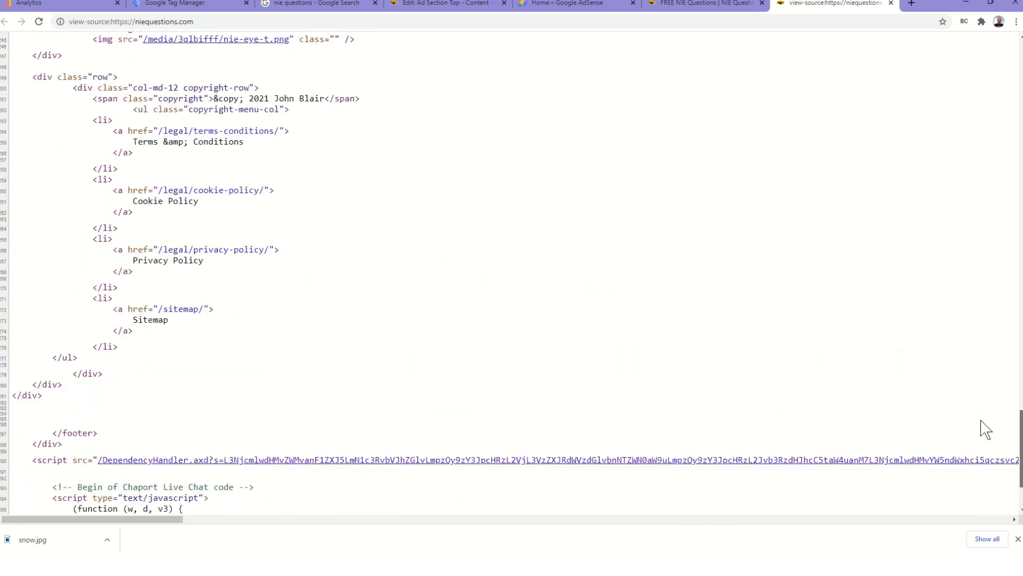
scroll(up, 3)
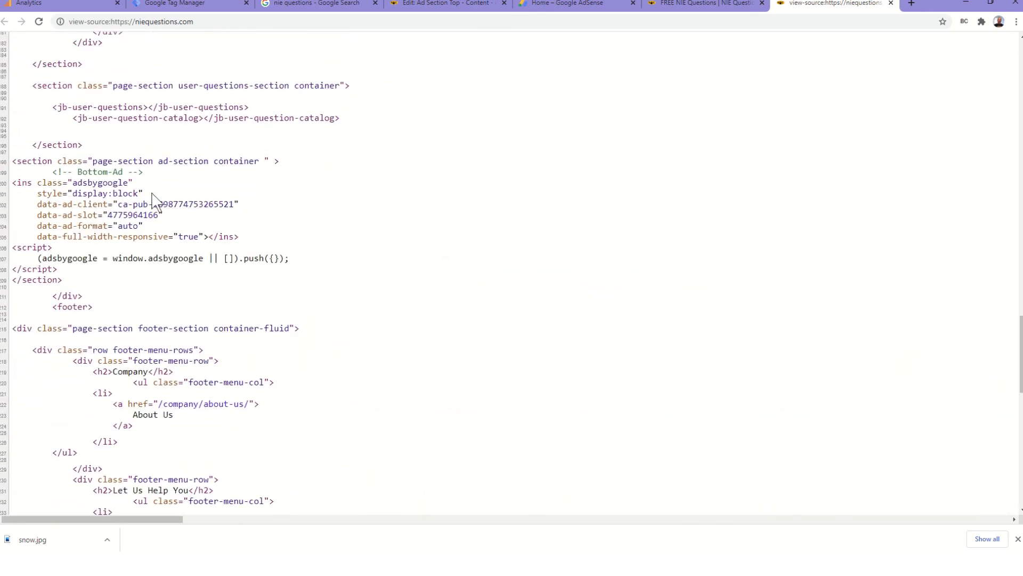
double_click(74, 183)
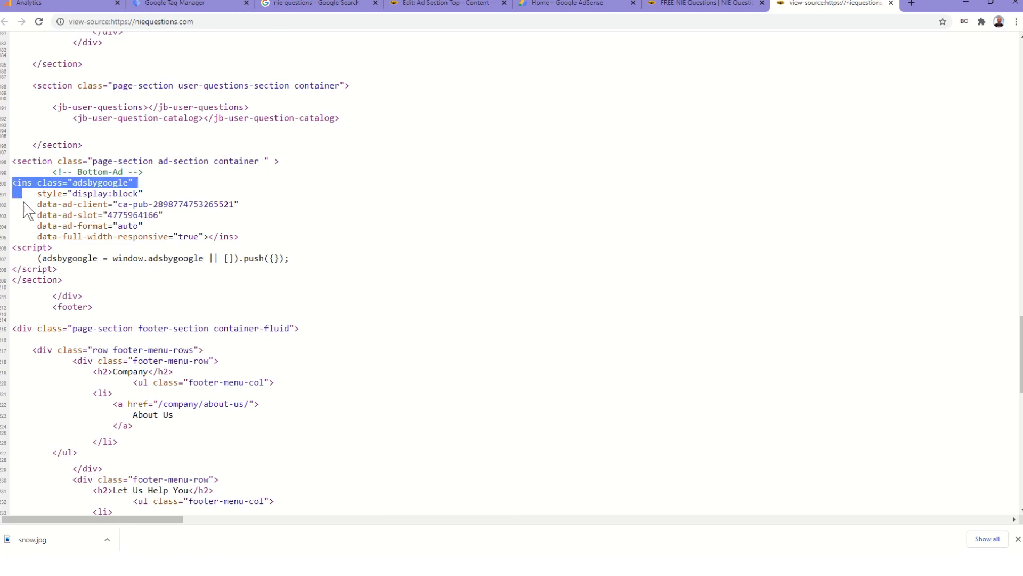